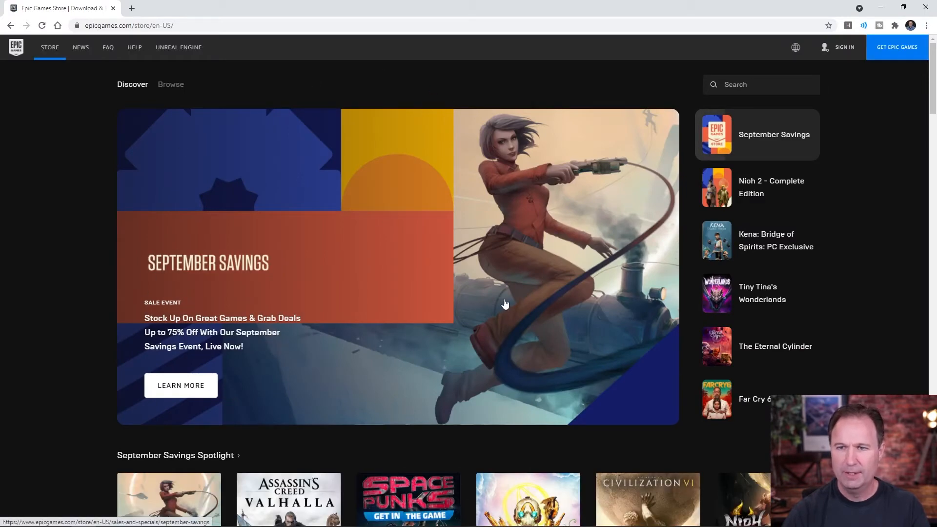
Scroll down the Epic Games Store homepage to browse the featured games
scroll(down, 3)
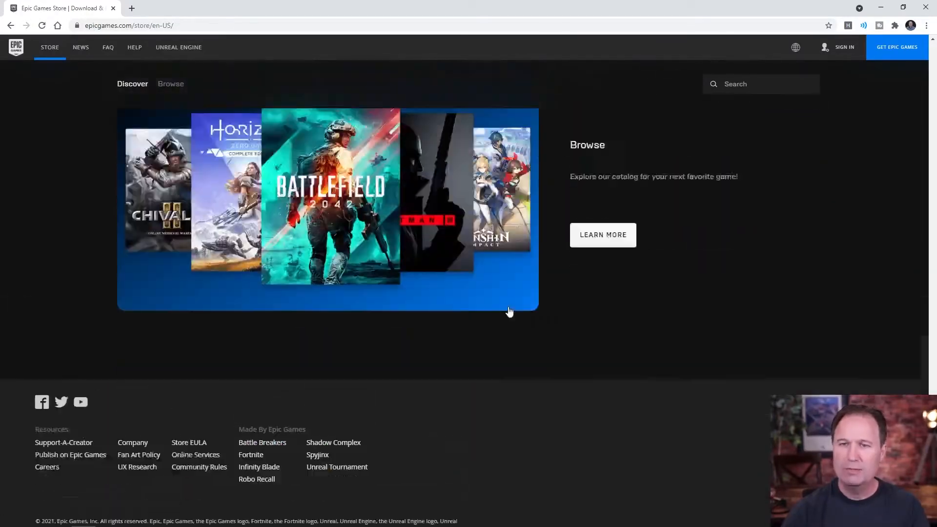
scroll(down, 3)
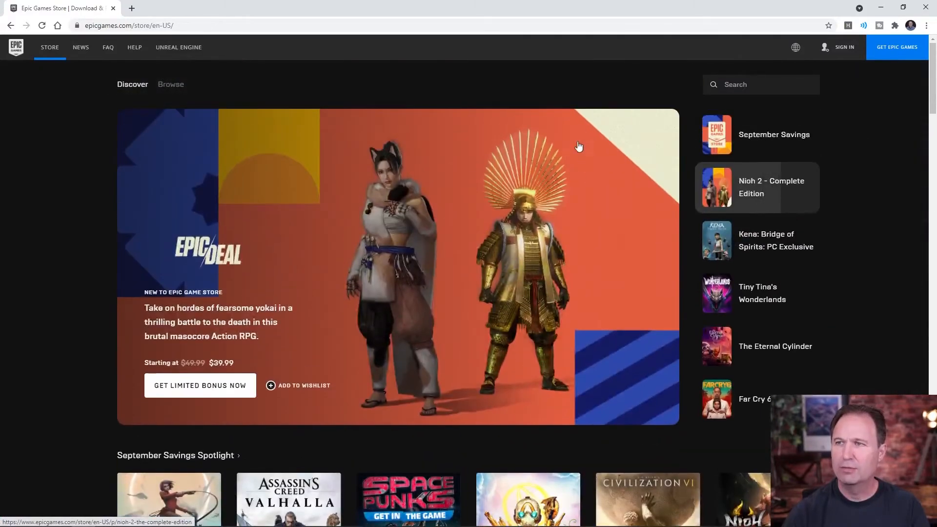
mouse_move(28, 66)
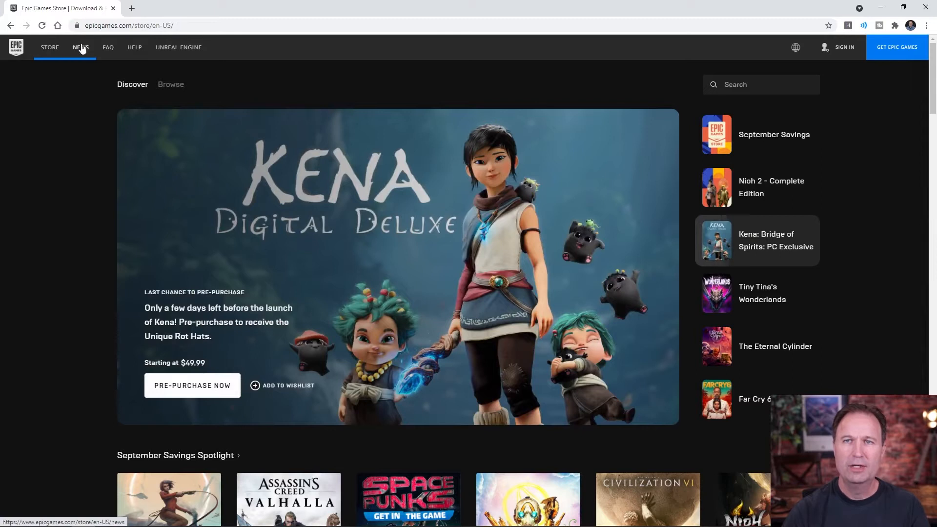
mouse_move(135, 50)
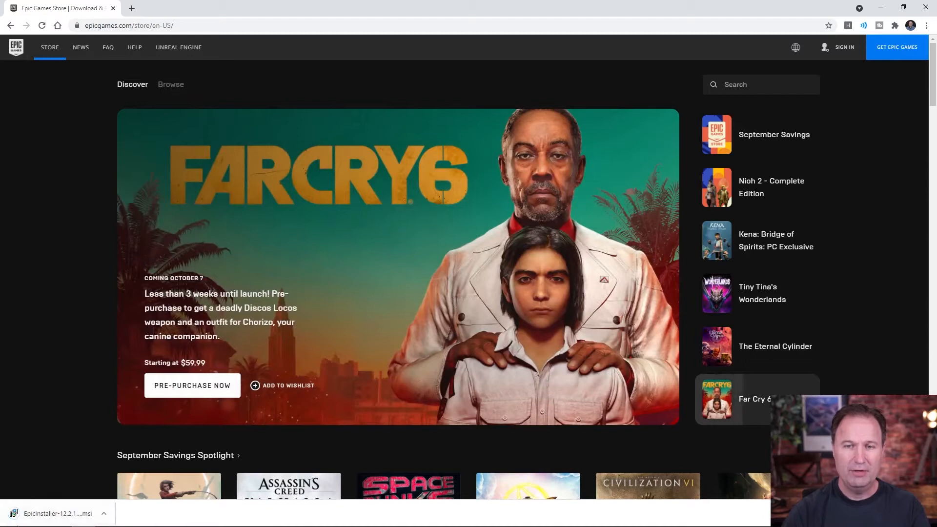
mouse_move(62, 509)
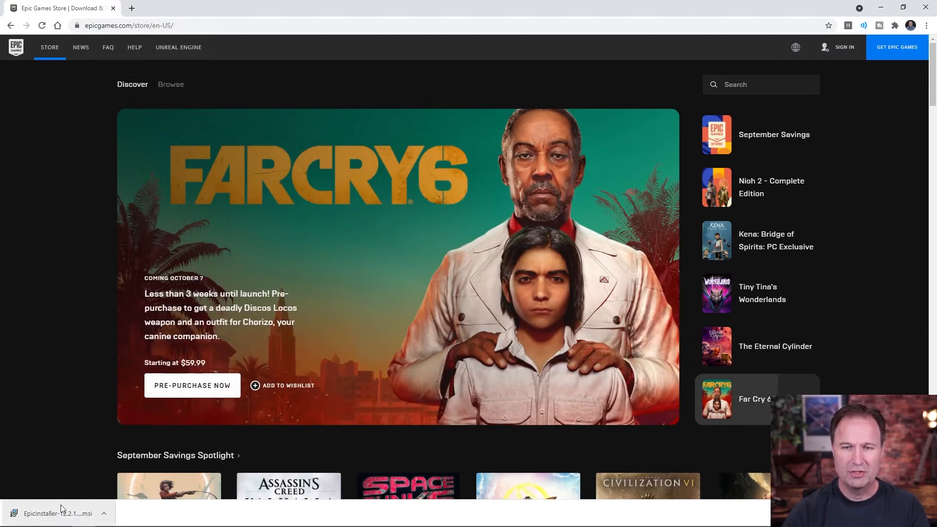
Run the downloaded EpicInstaller .msi from Chrome's download bar
click(57, 513)
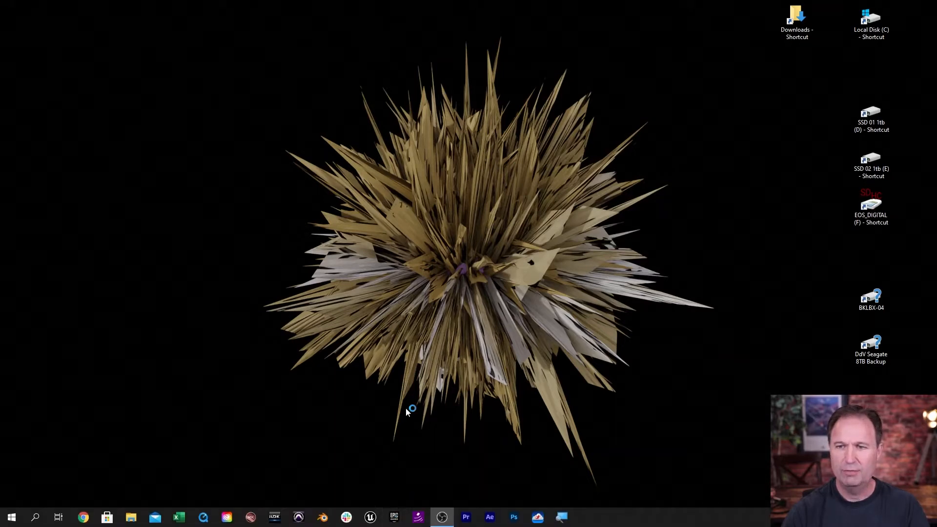
Open the Epic Games Launcher from the taskbar and browse its Unreal Engine news page
click(397, 517)
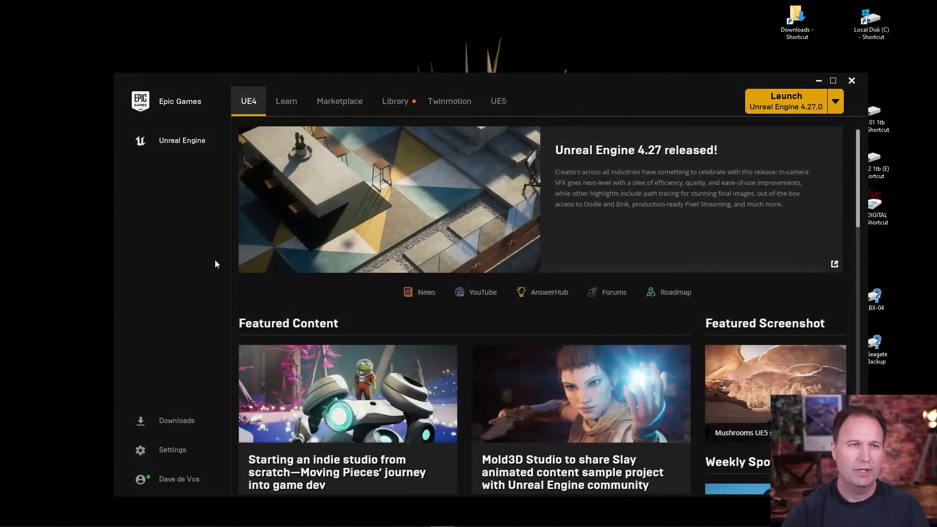
scroll(down, 3)
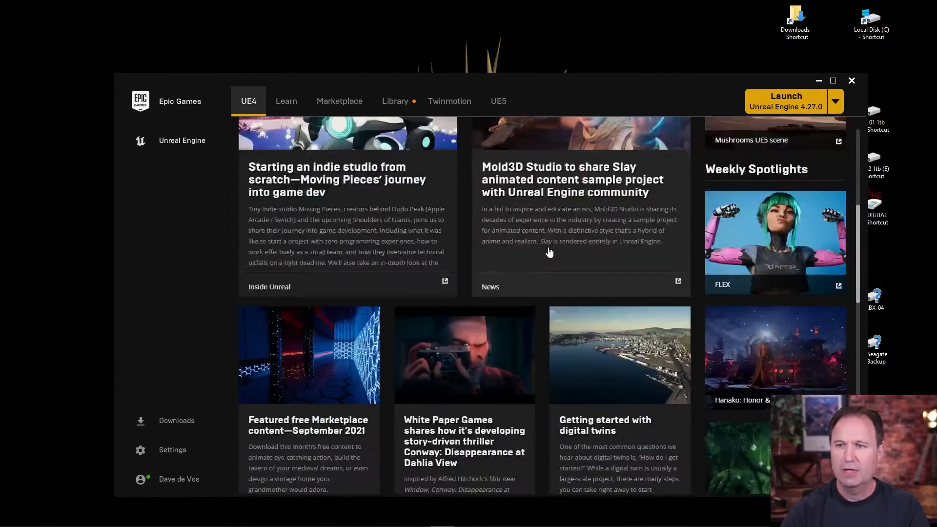
scroll(down, 3)
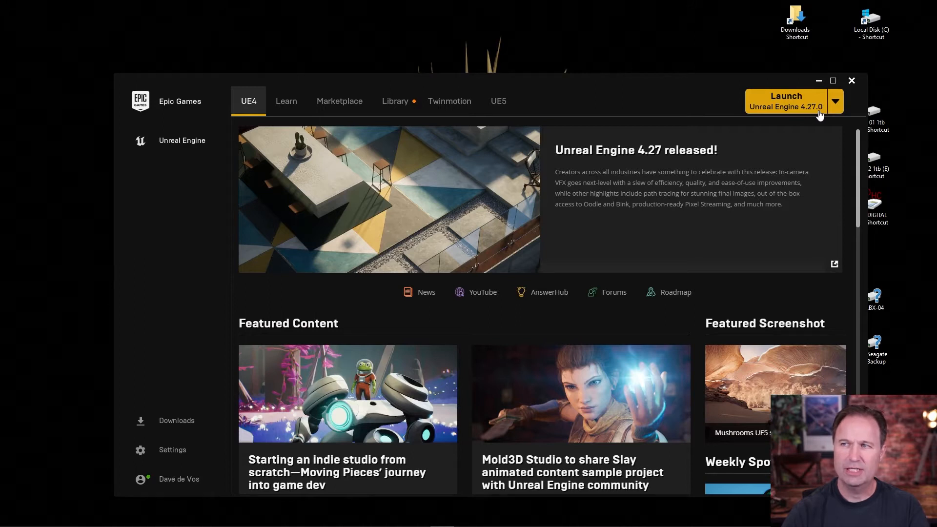
mouse_move(763, 91)
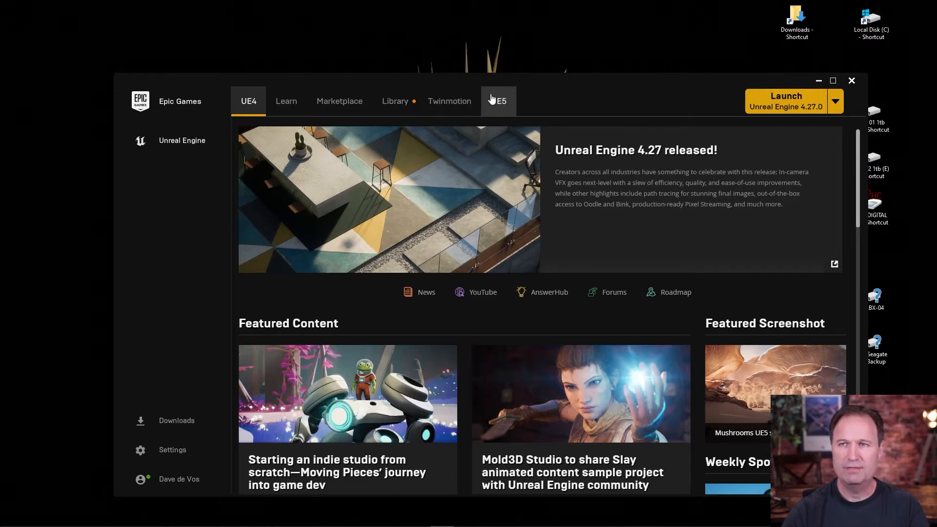
mouse_move(481, 89)
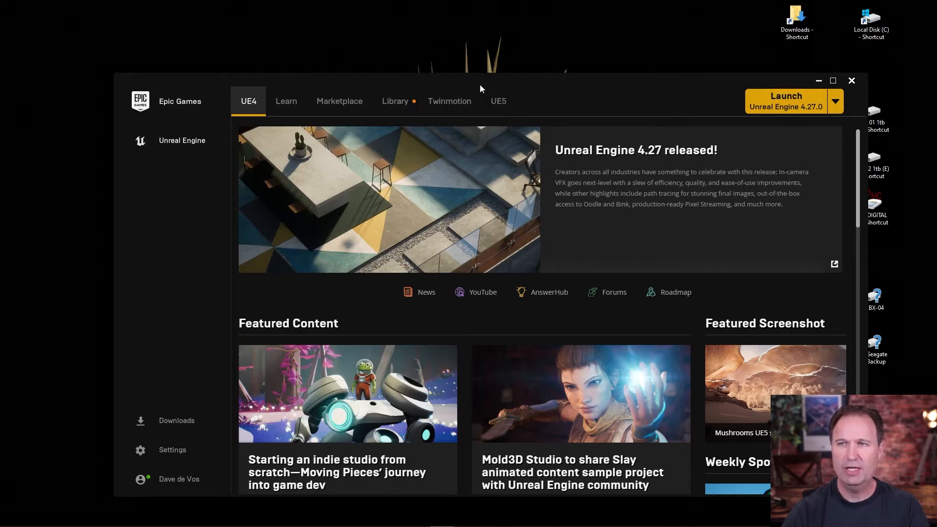
mouse_move(342, 100)
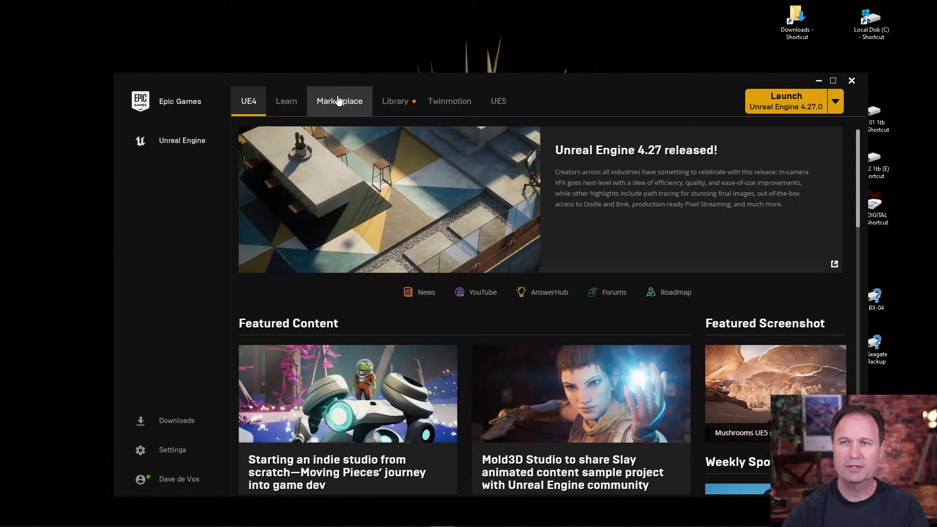
mouse_move(244, 180)
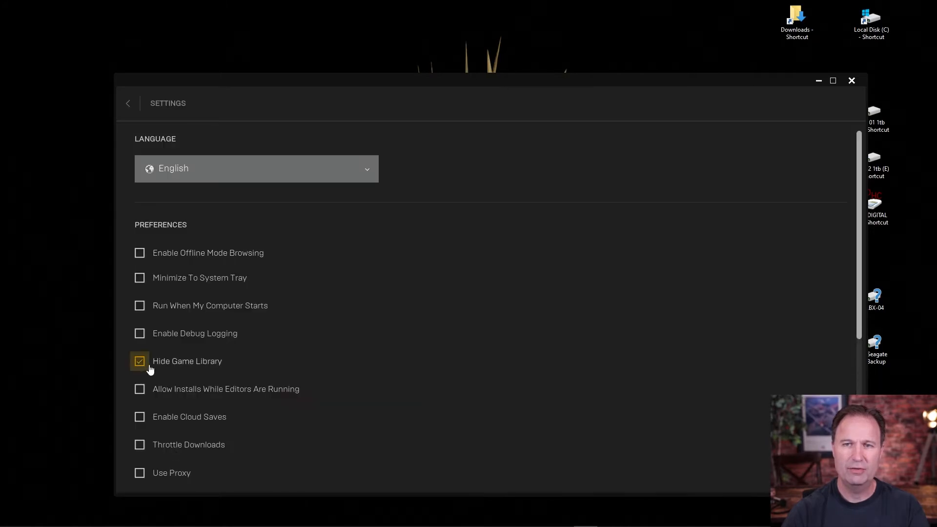
Turn Hide Game Library off, then back on in Settings, confirming with OK
click(140, 362)
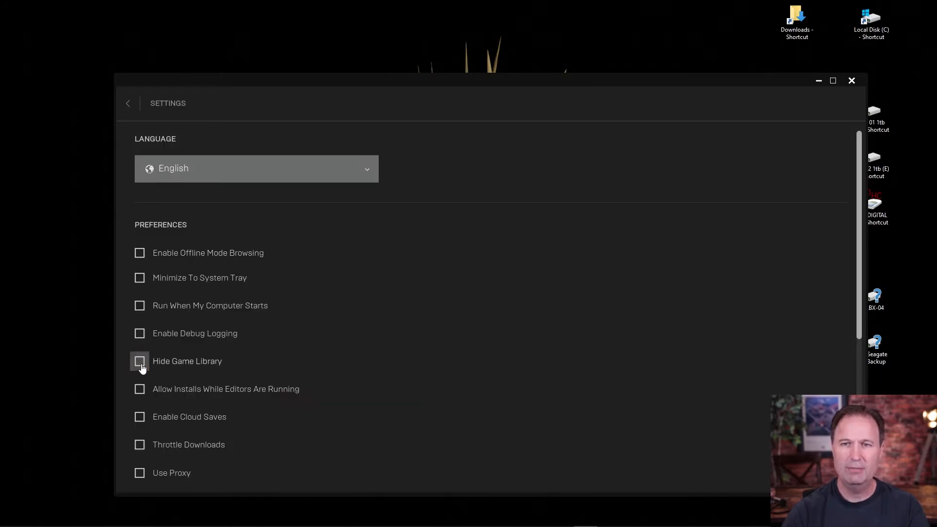
mouse_move(152, 114)
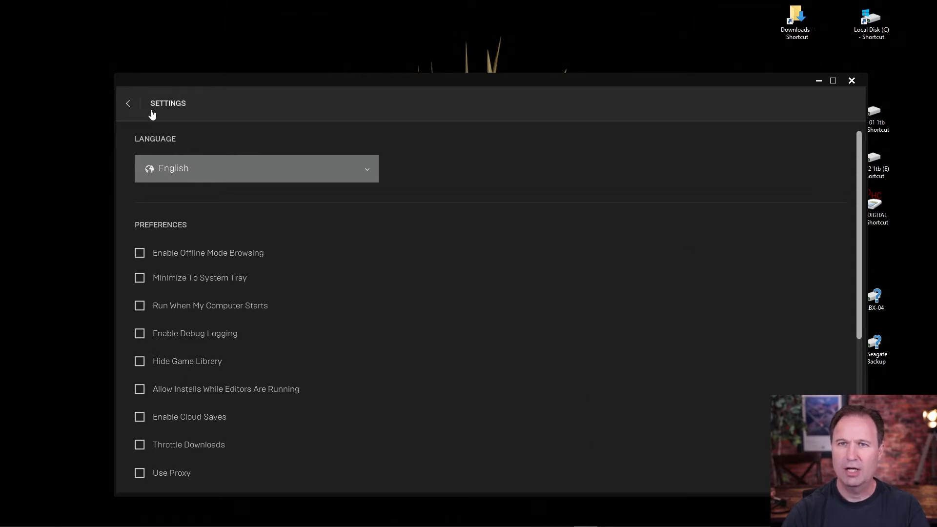
click(128, 103)
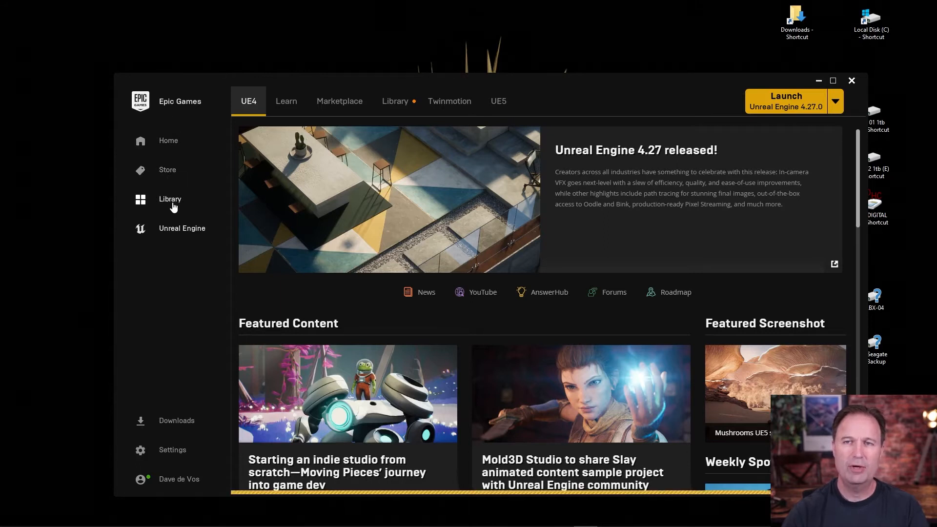
click(173, 450)
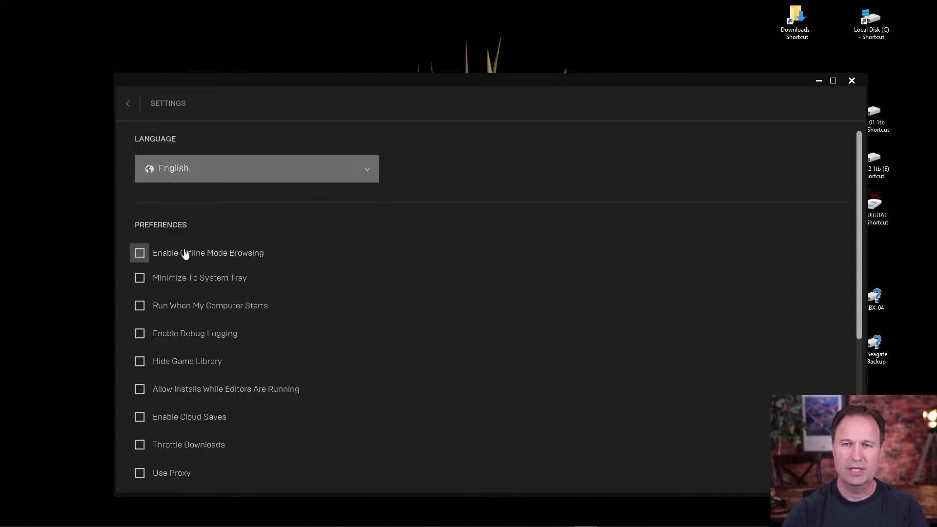
mouse_move(121, 243)
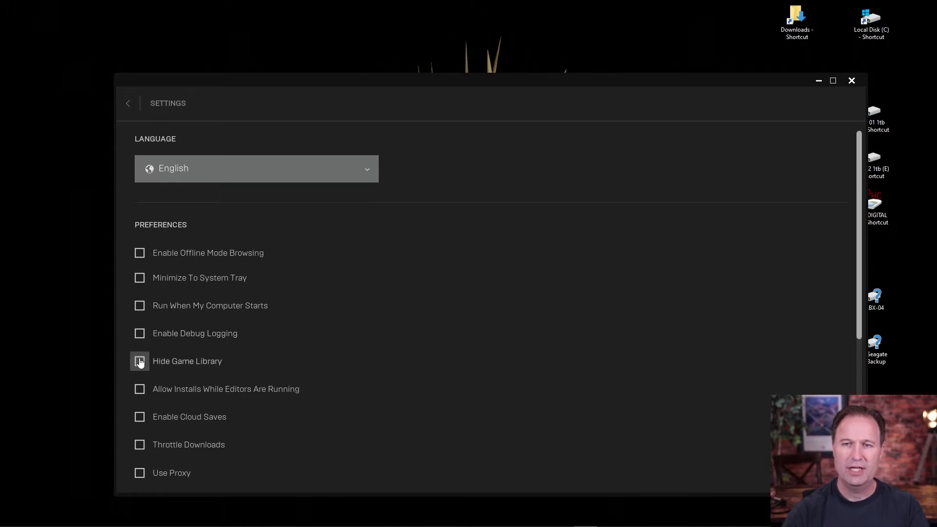
click(139, 361)
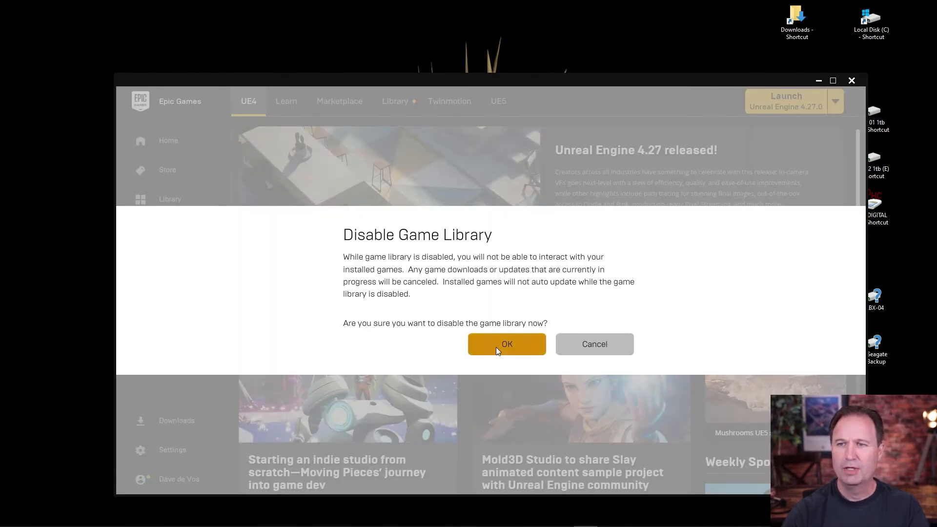
click(507, 344)
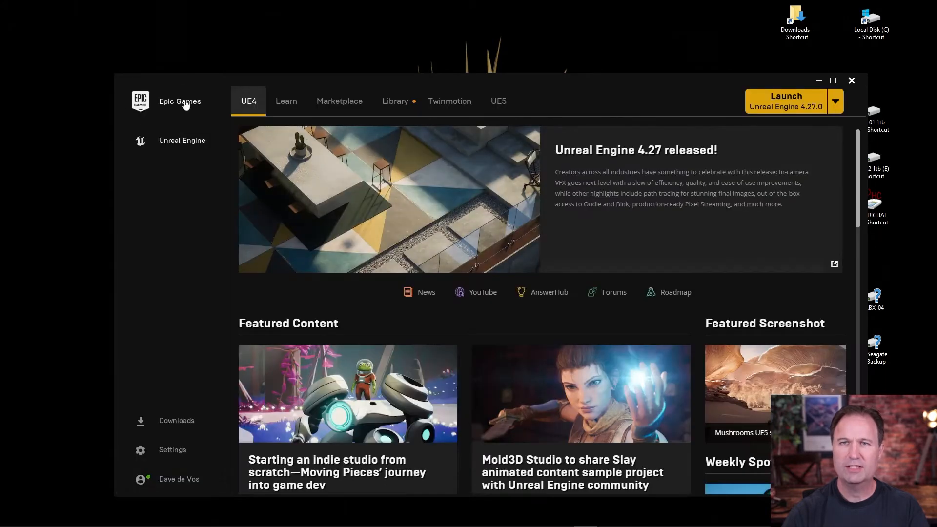
mouse_move(168, 132)
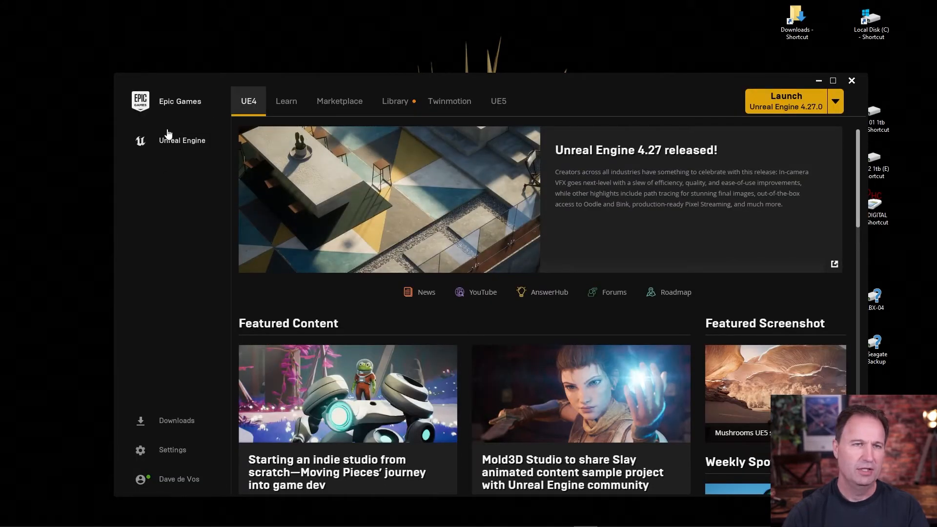
mouse_move(219, 157)
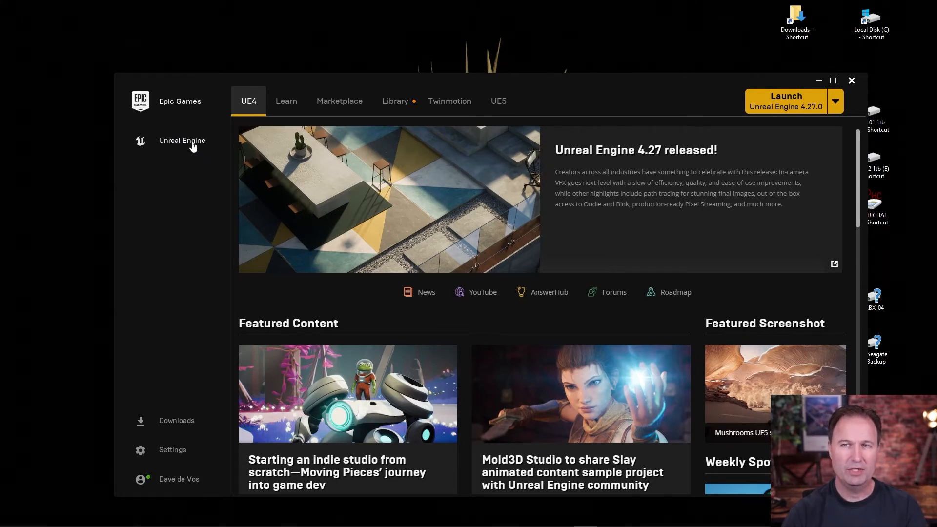
mouse_move(184, 166)
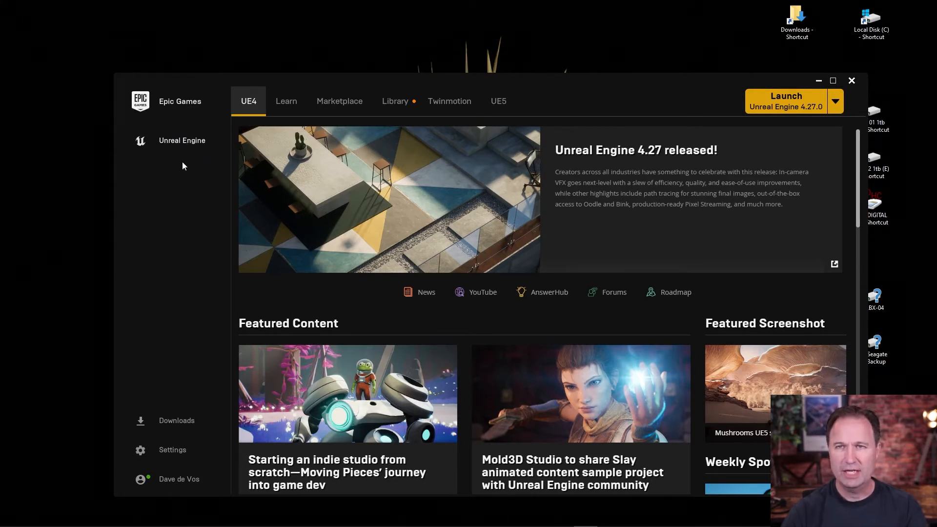
mouse_move(182, 141)
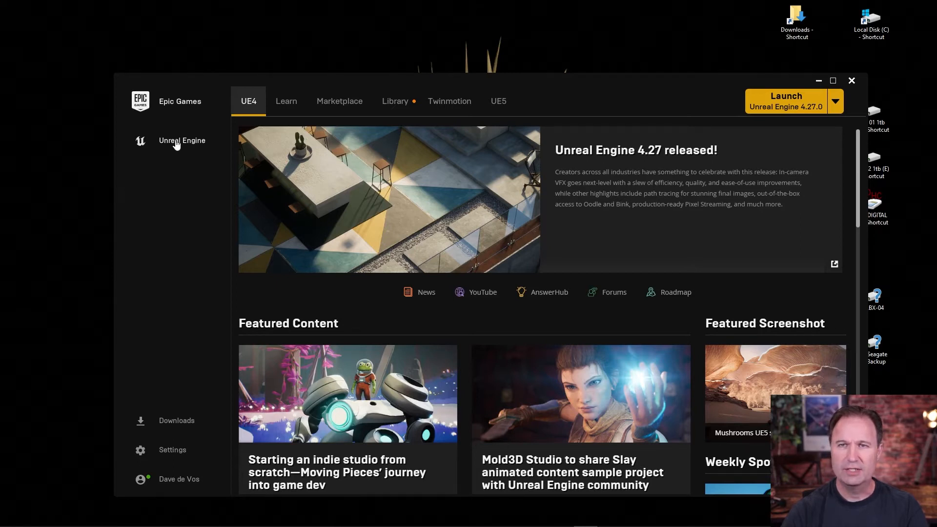
mouse_move(837, 102)
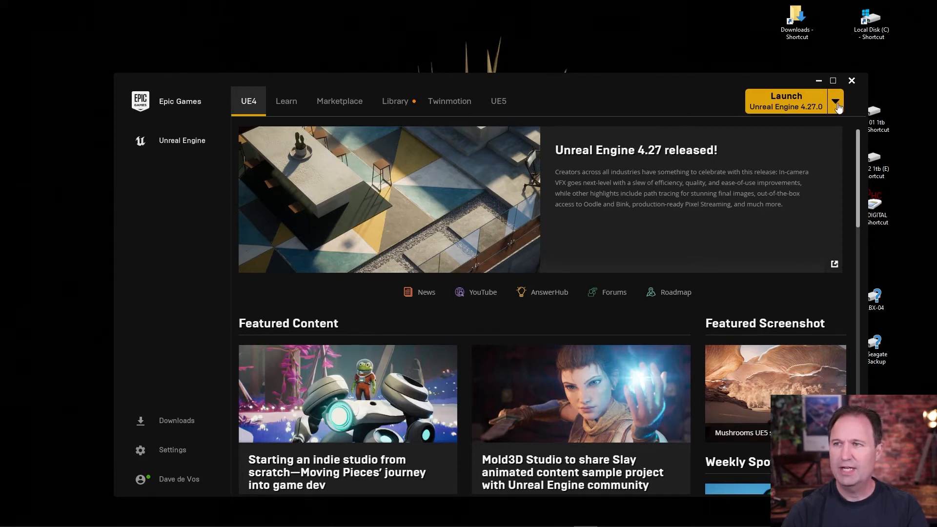
mouse_move(746, 118)
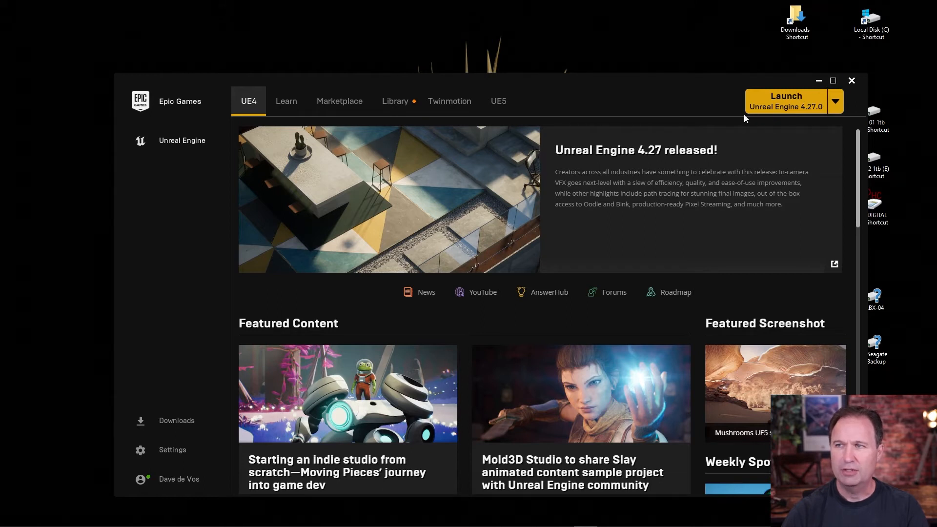
mouse_move(243, 105)
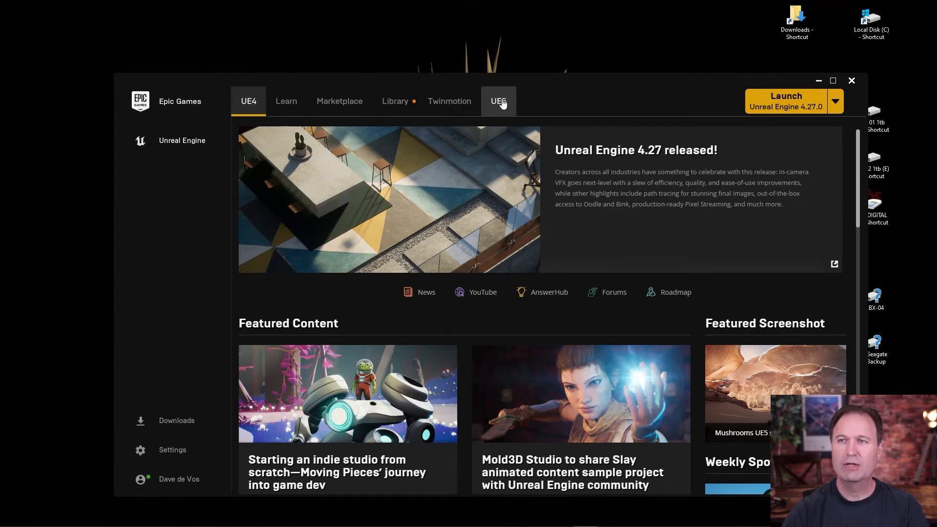
click(499, 101)
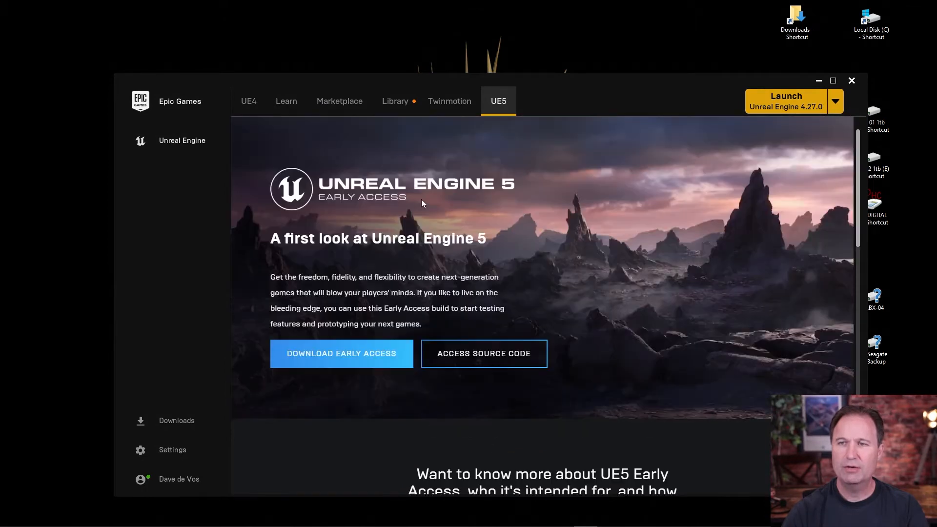
mouse_move(474, 356)
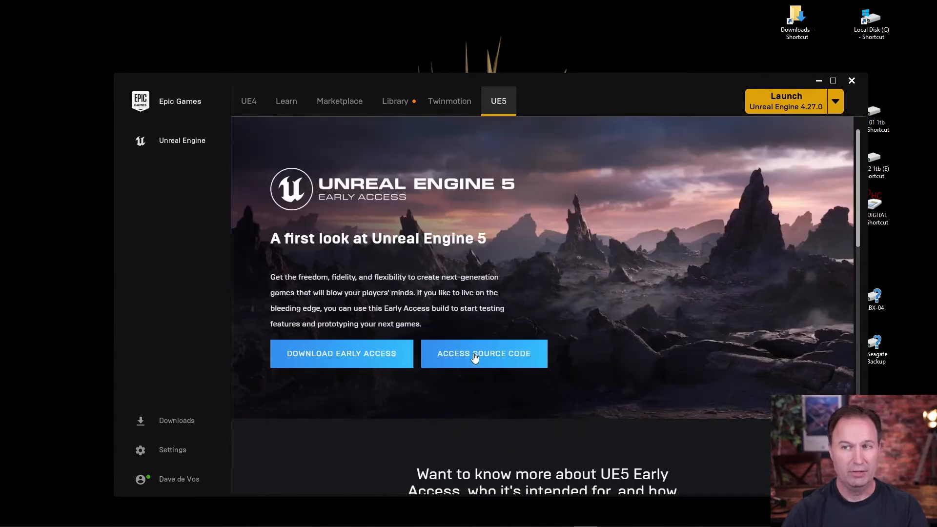
mouse_move(390, 254)
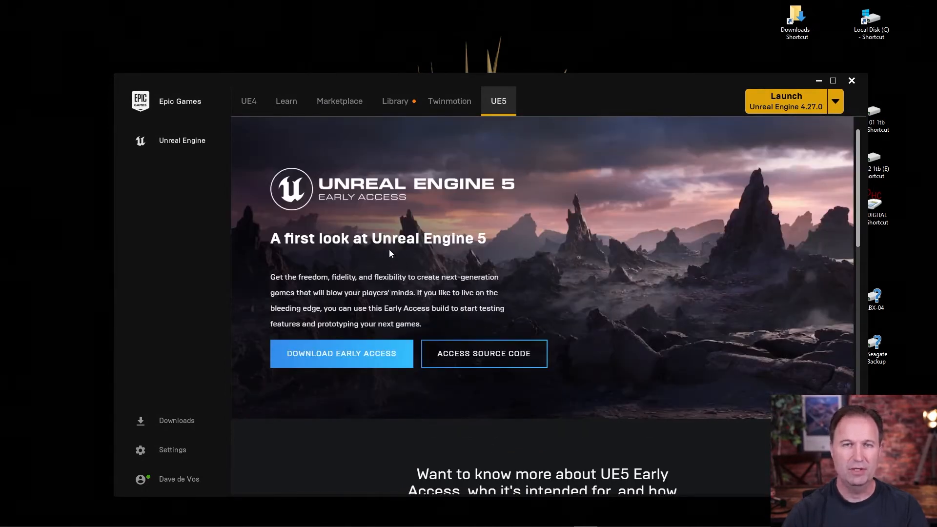
mouse_move(355, 263)
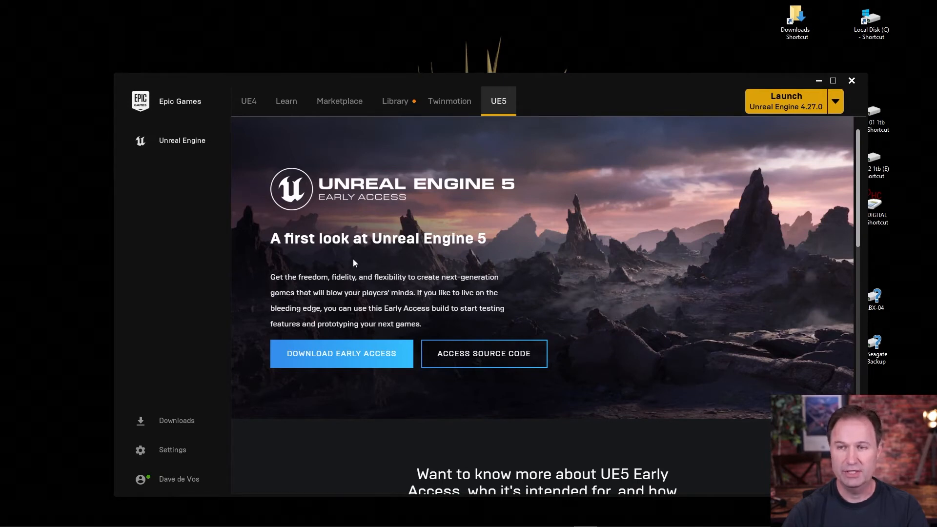
mouse_move(359, 384)
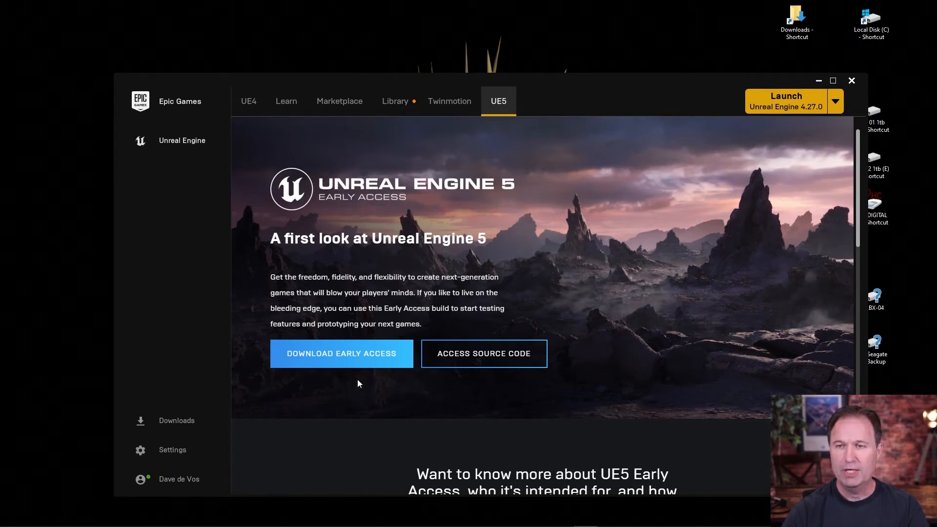
scroll(down, 3)
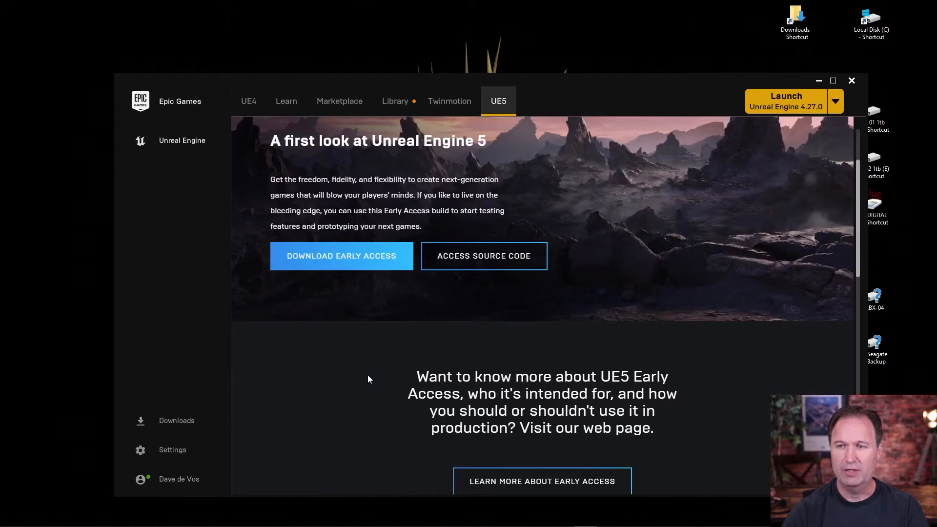
scroll(down, 3)
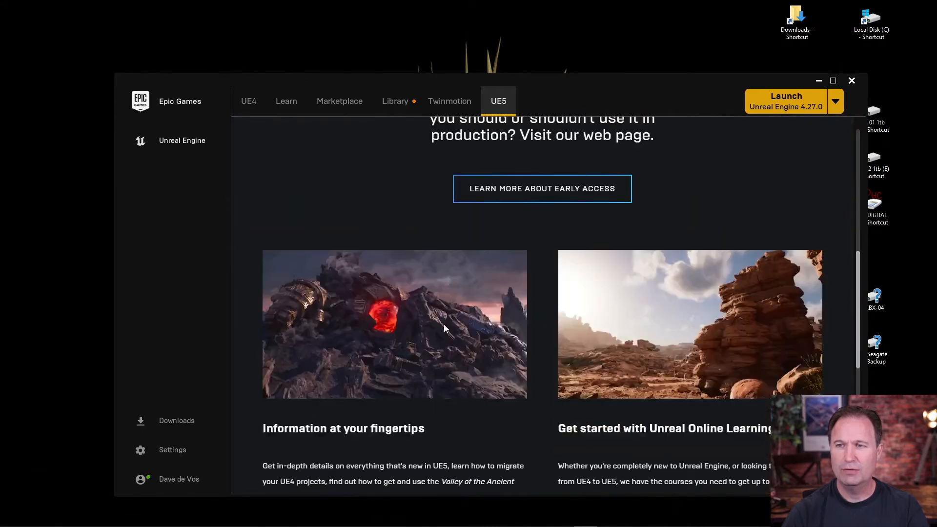
scroll(down, 3)
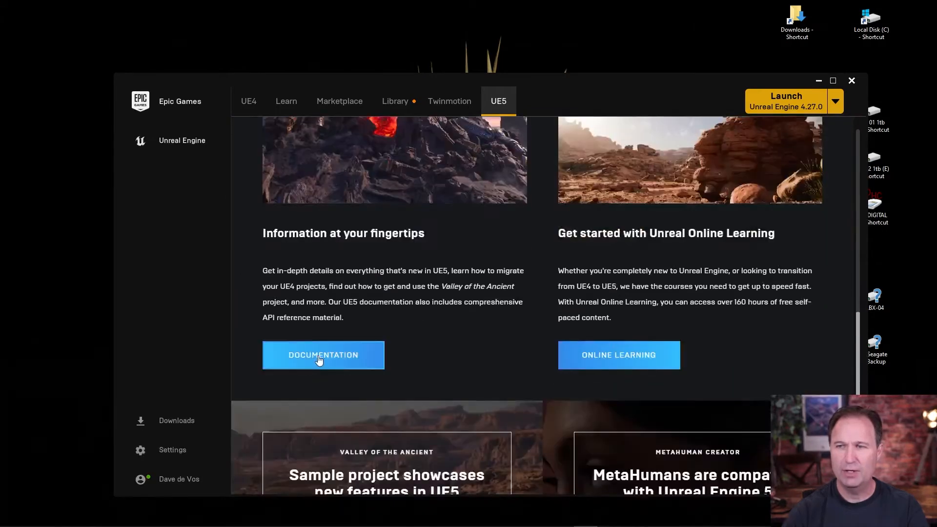
scroll(down, 3)
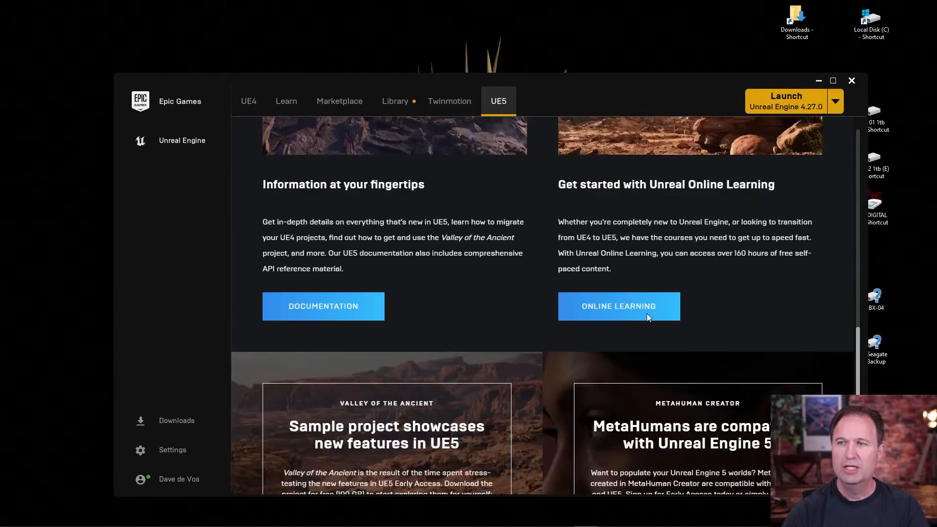
mouse_move(608, 235)
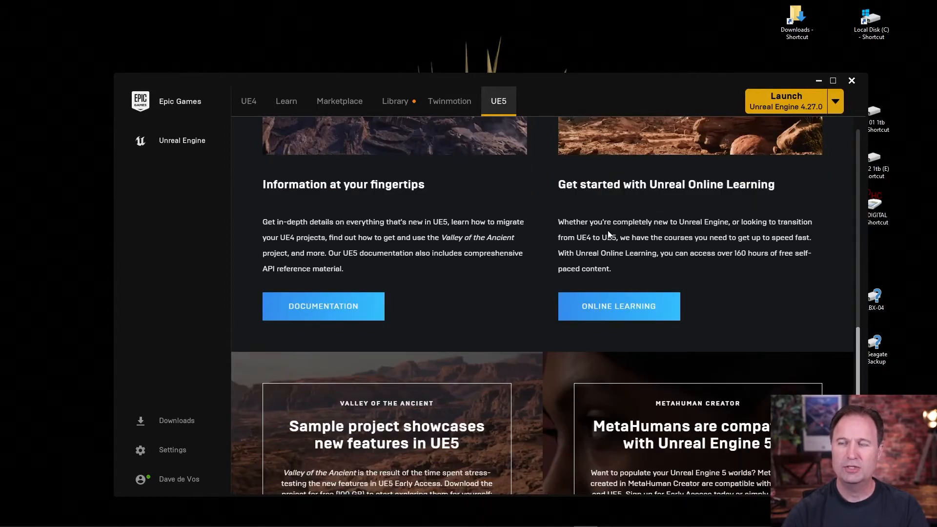
scroll(down, 3)
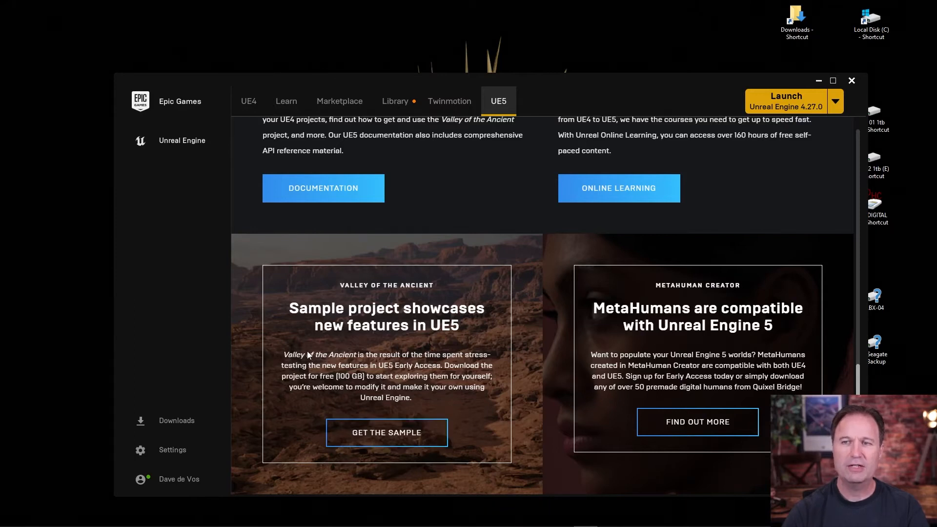
mouse_move(388, 321)
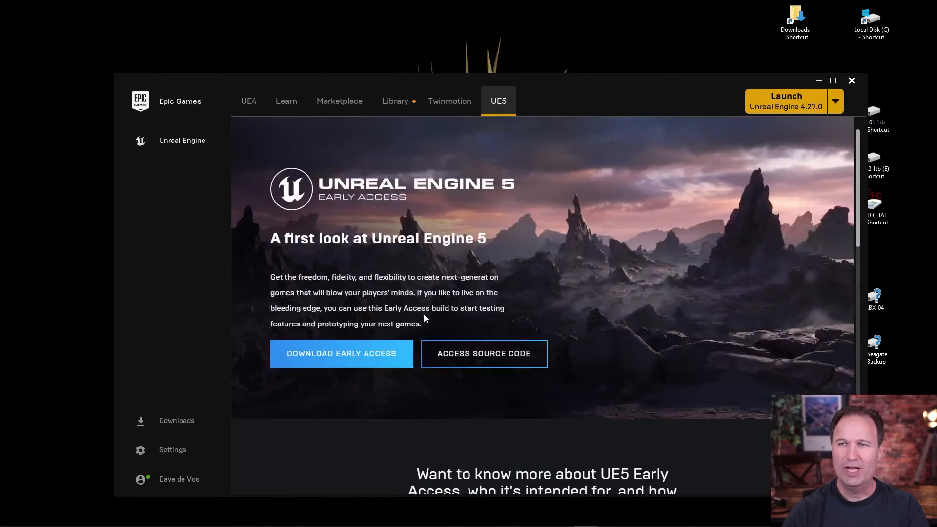
Request the Unreal Engine 5.0.0 Early Access 2 download from the UE5 tab
click(395, 101)
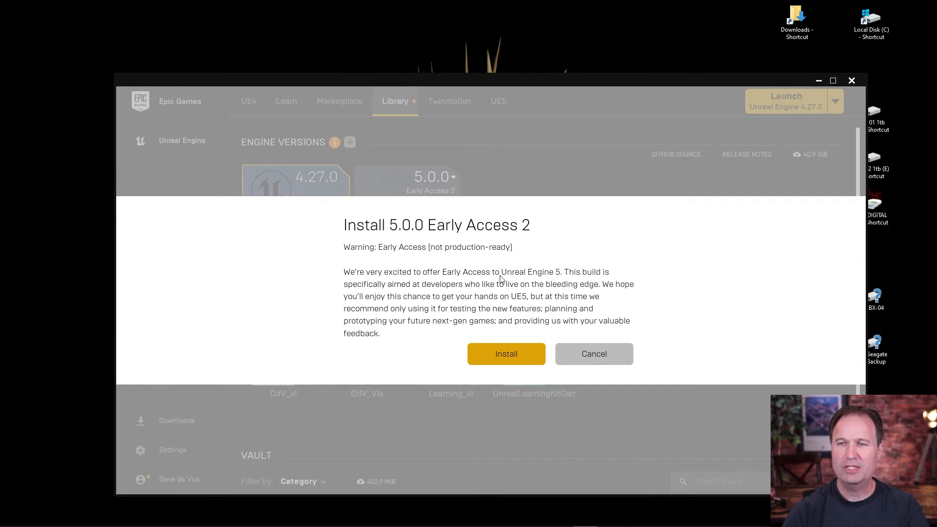
mouse_move(593, 281)
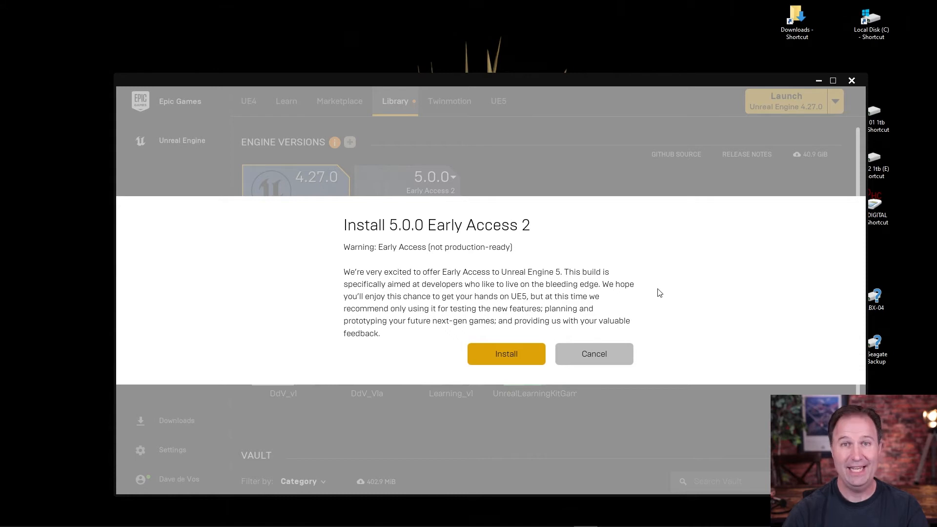
mouse_move(680, 288)
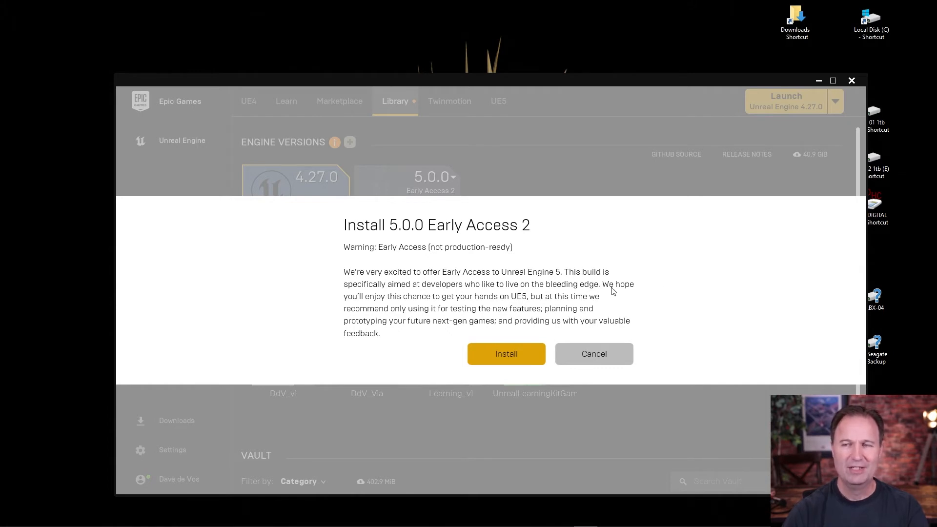
Accept the Early Access warning and install UE5 Early Access 2 into the default folder
click(506, 354)
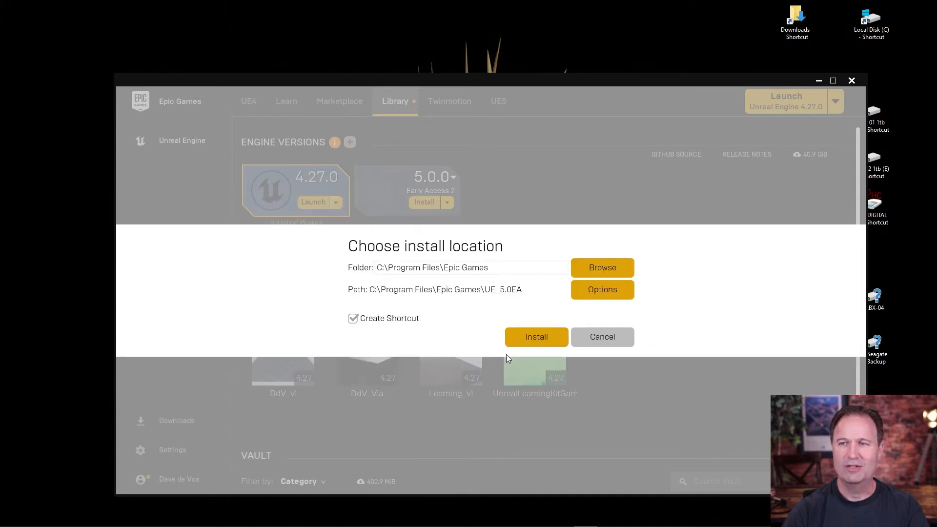
mouse_move(553, 282)
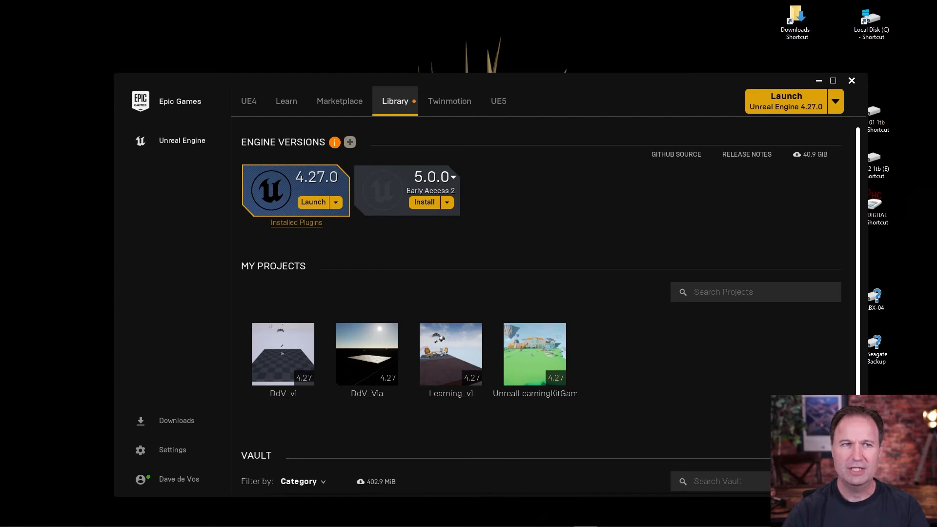
click(425, 202)
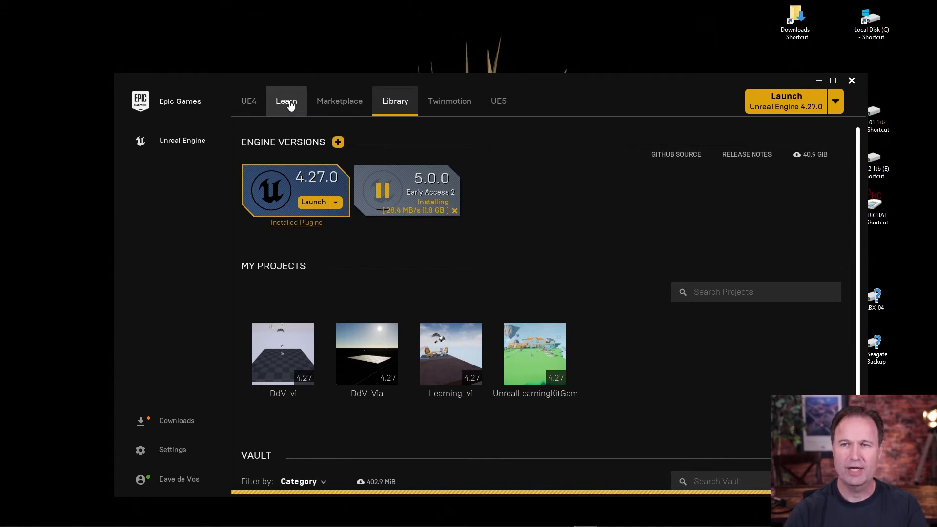
Open the Learn page and scroll to the Car Configurator, MetaHumans and Meerkat Demo samples
click(286, 102)
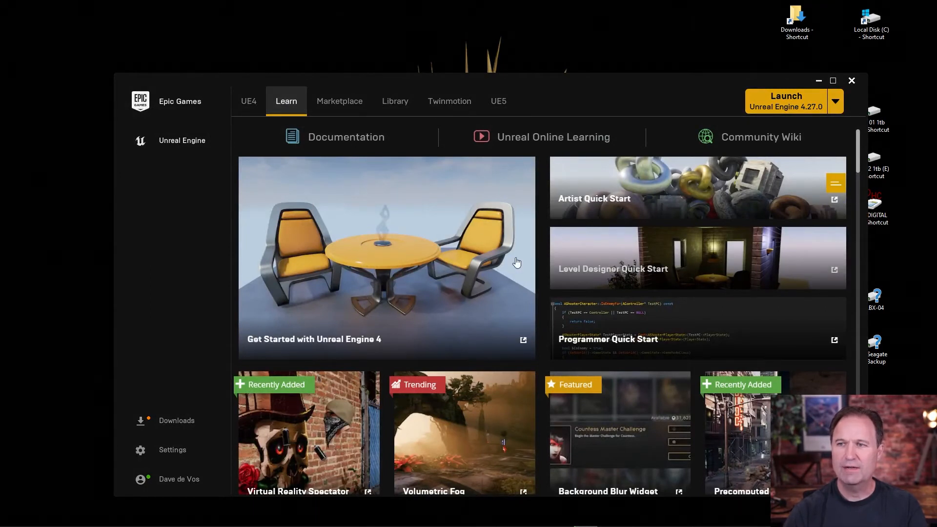
scroll(down, 3)
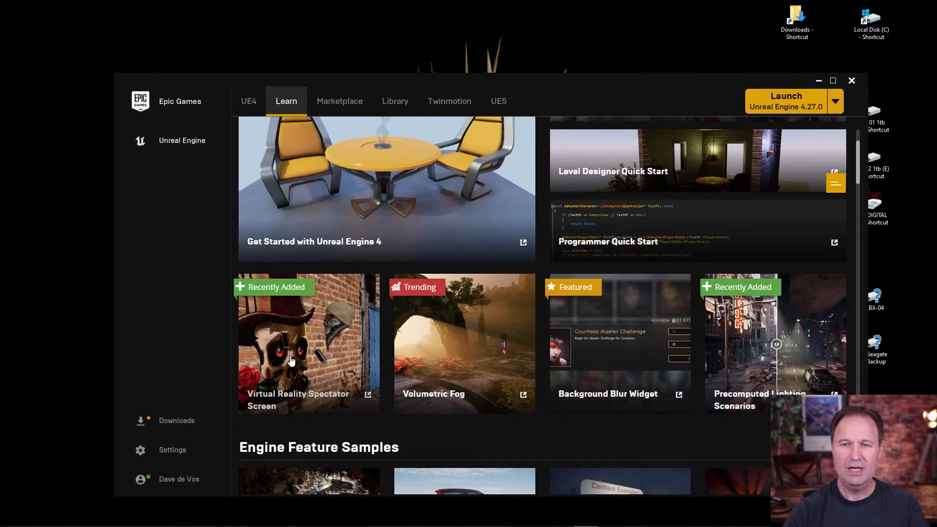
scroll(down, 3)
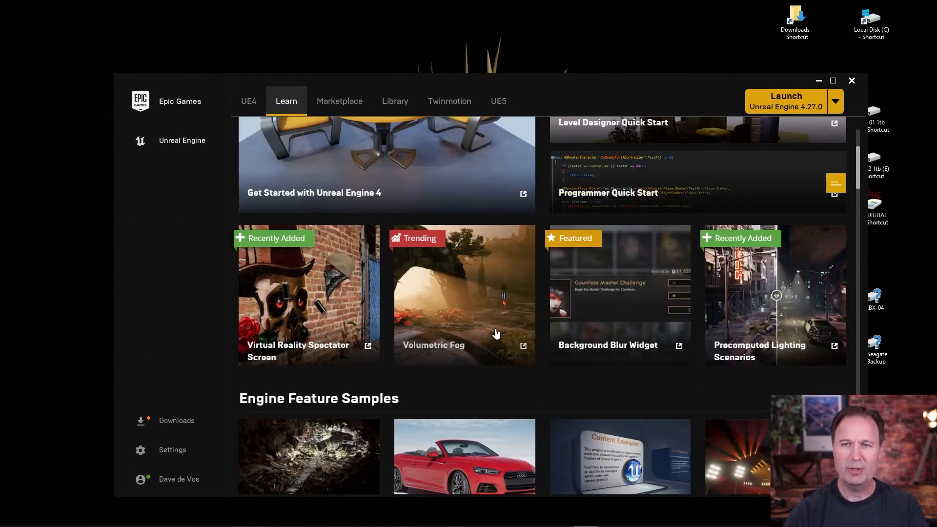
mouse_move(463, 316)
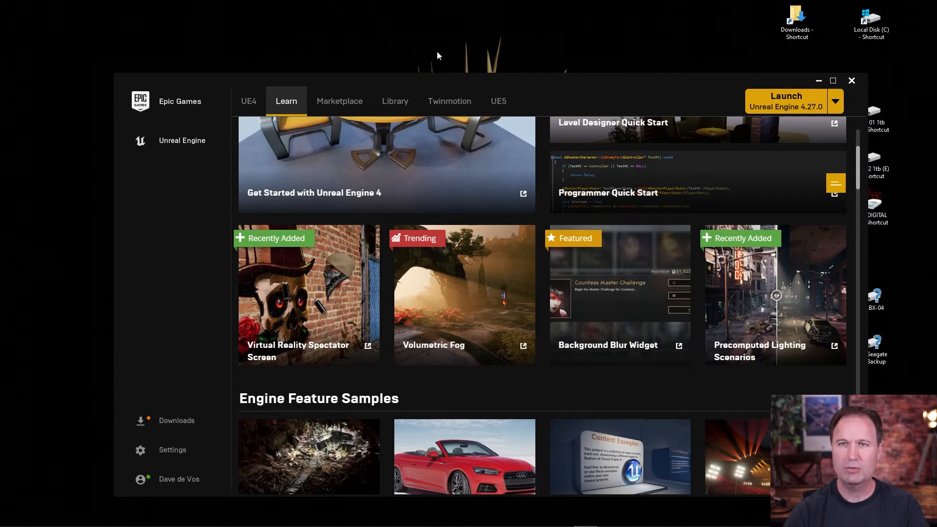
mouse_move(194, 243)
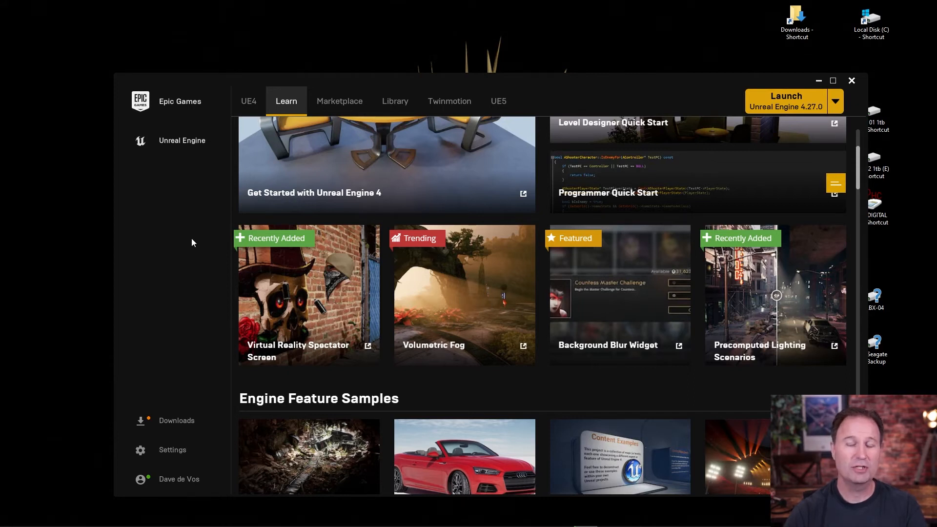
scroll(up, 3)
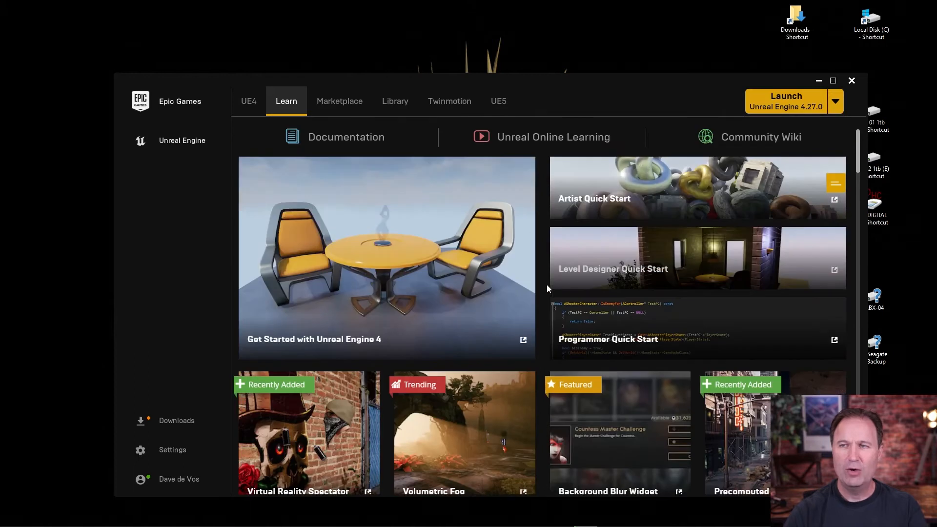
scroll(down, 3)
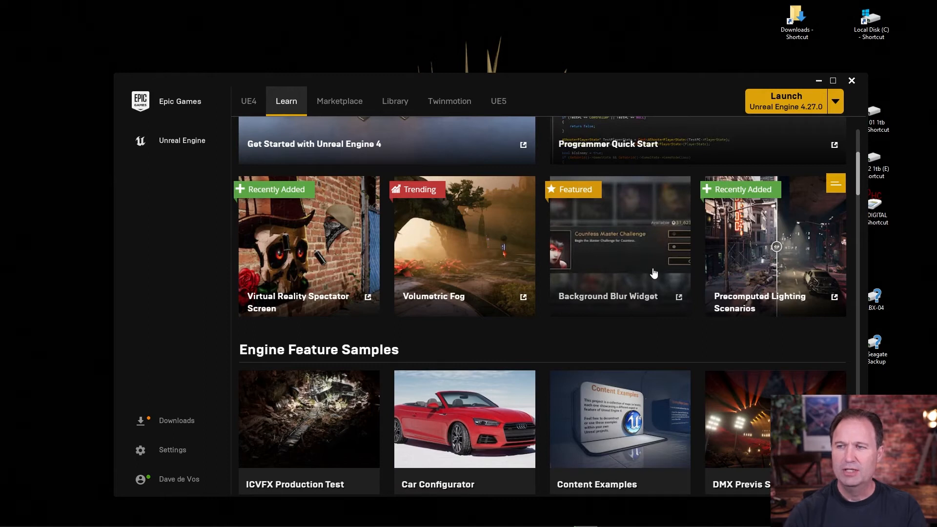
mouse_move(750, 253)
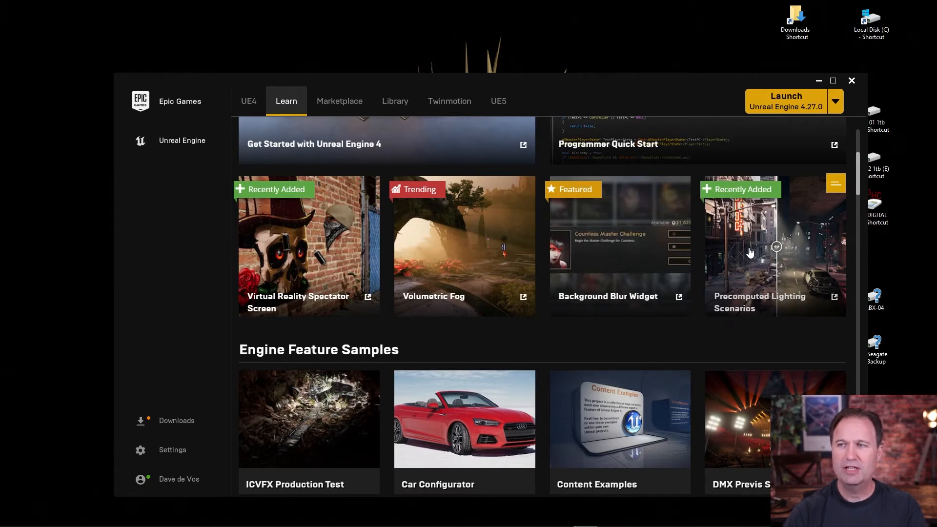
scroll(down, 3)
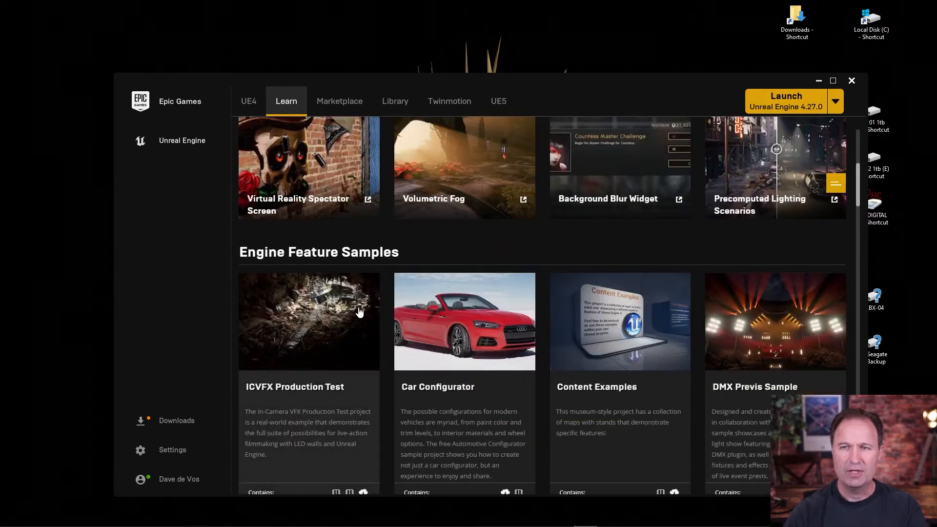
mouse_move(421, 339)
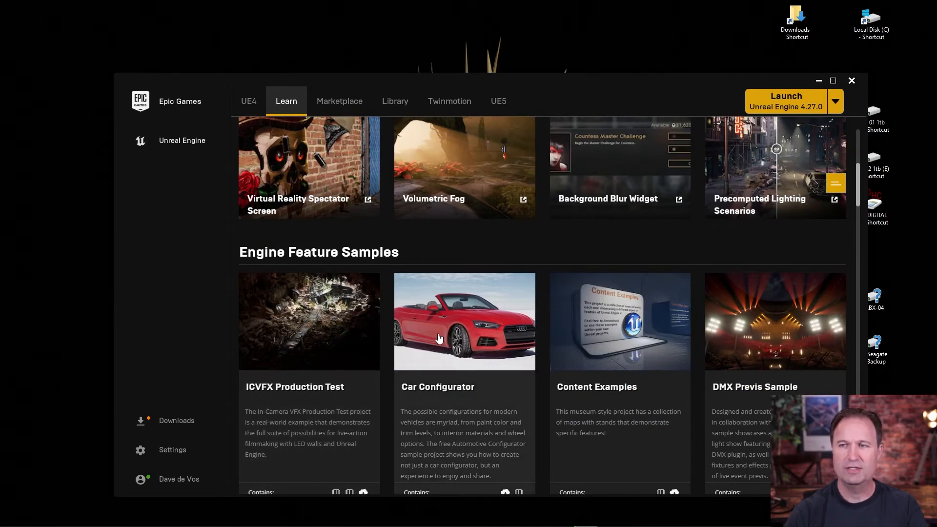
scroll(down, 3)
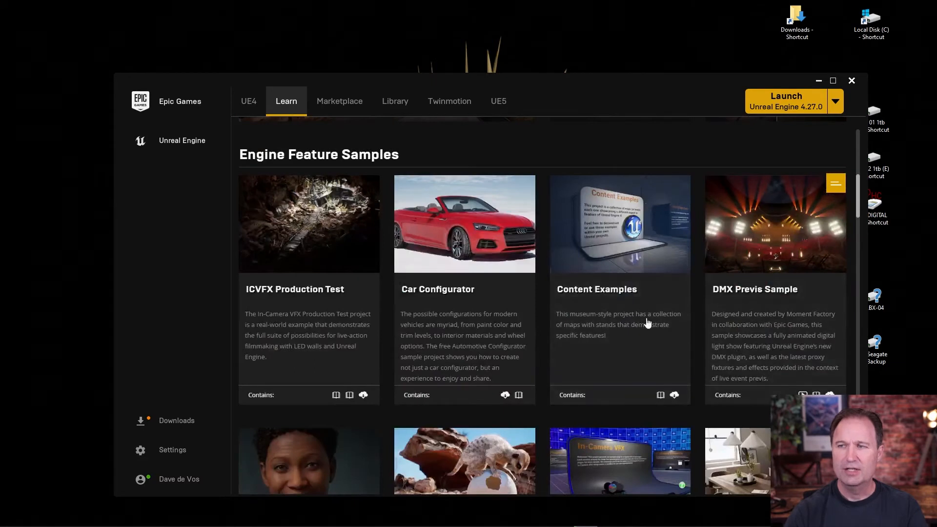
scroll(down, 3)
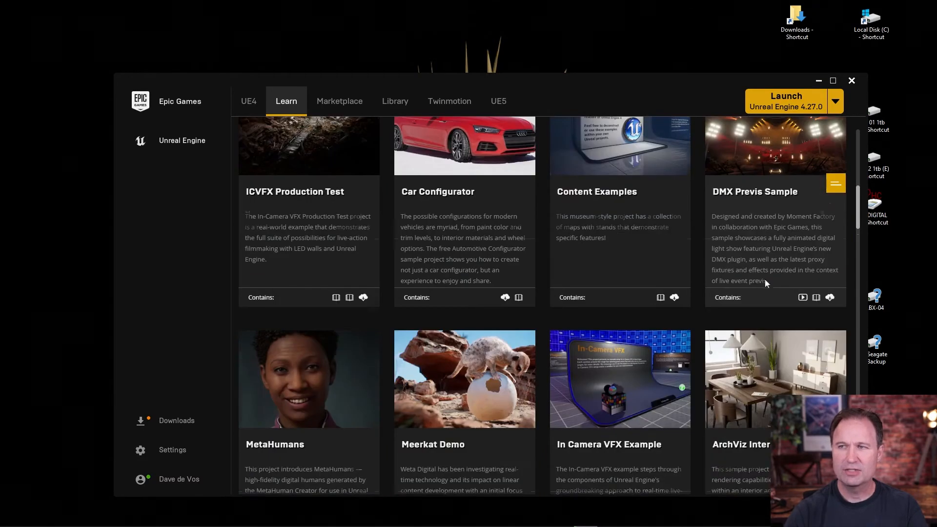
scroll(down, 3)
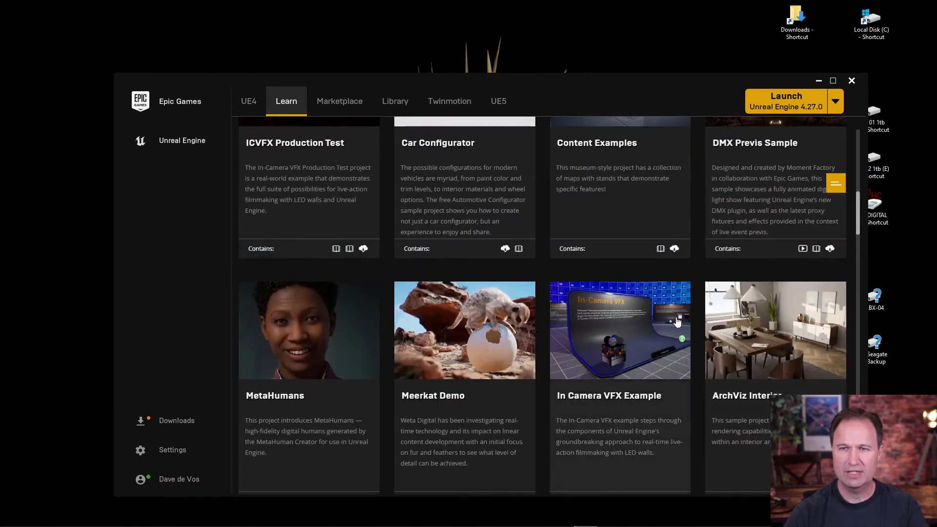
mouse_move(355, 326)
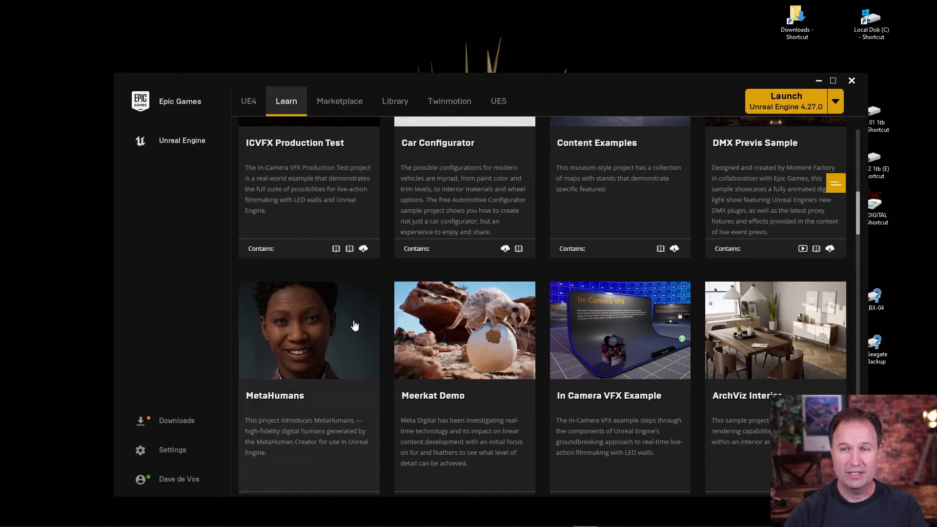
mouse_move(284, 348)
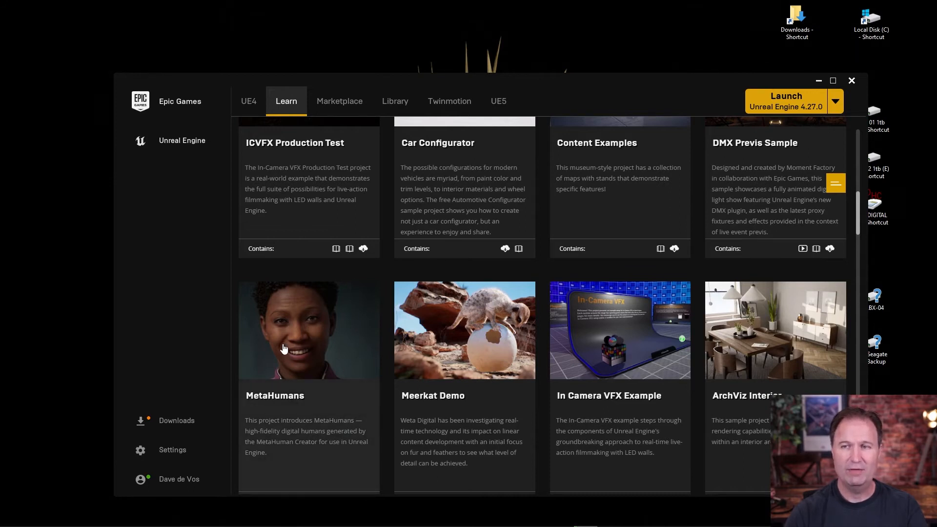
mouse_move(458, 310)
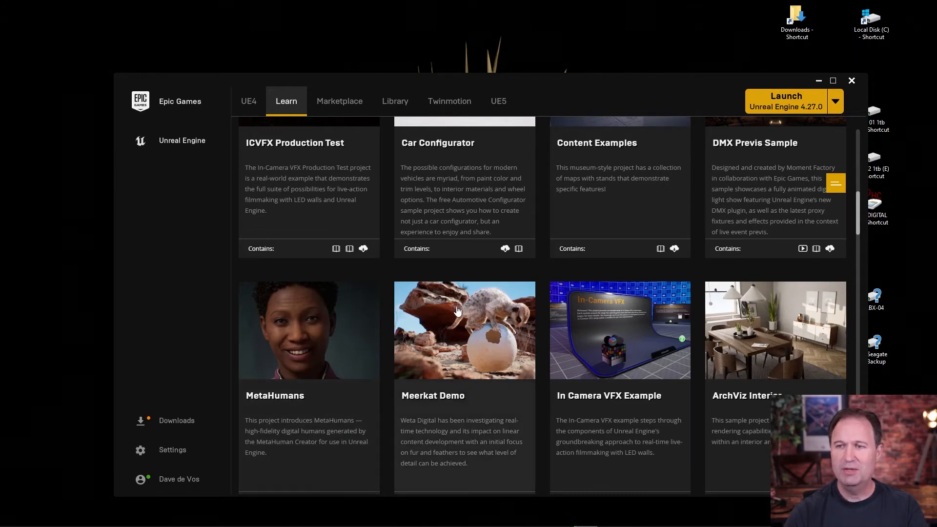
mouse_move(474, 324)
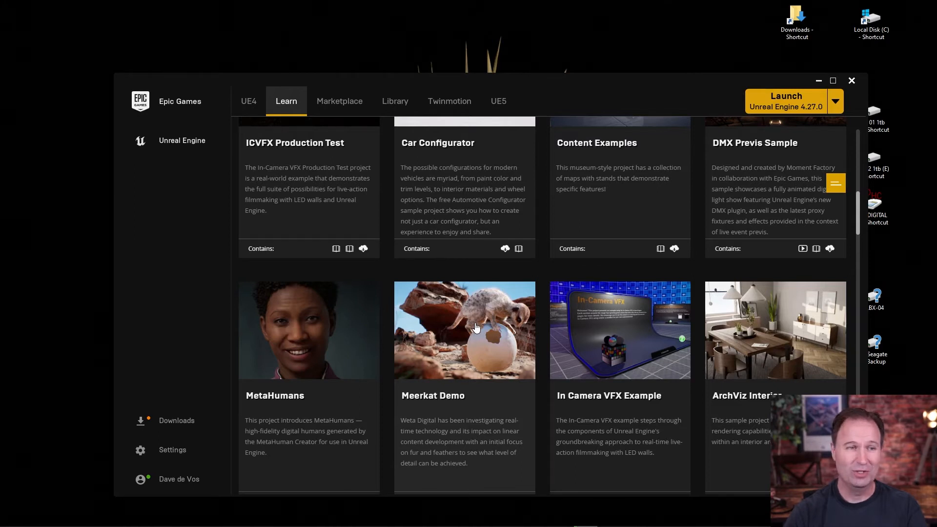
View the Meerkat Demo sample's details, then go back to the Learn home page
click(477, 327)
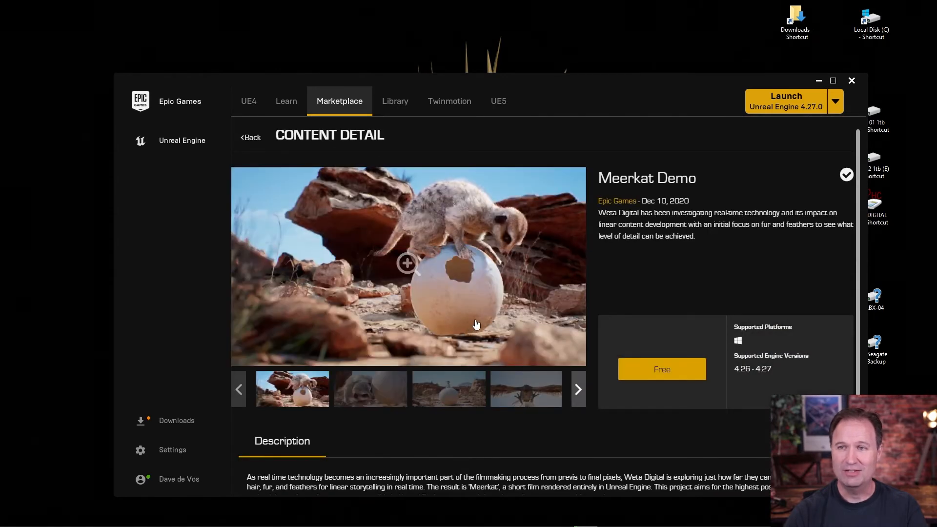
click(286, 101)
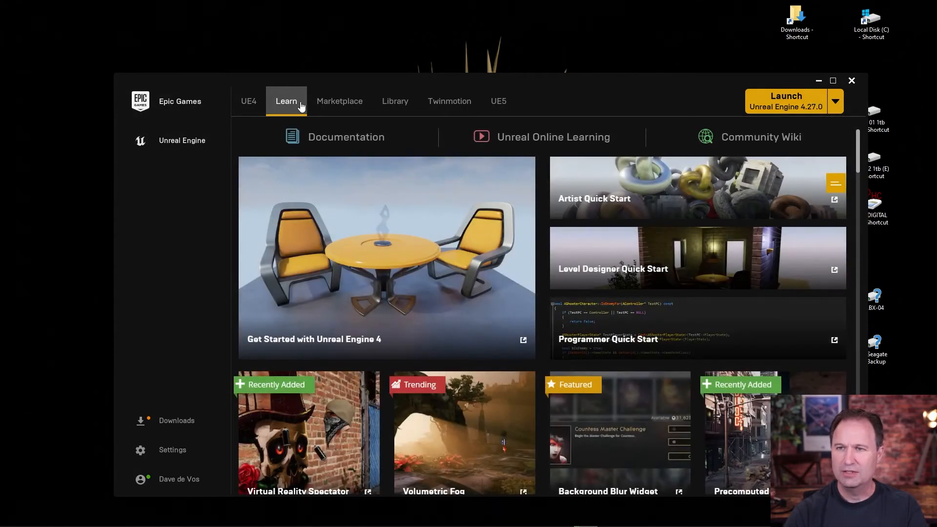
mouse_move(411, 233)
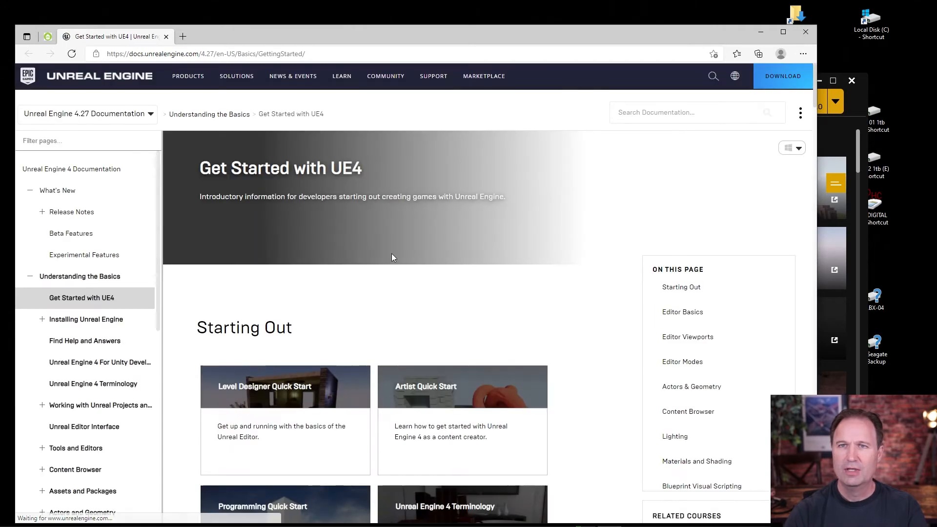
scroll(down, 3)
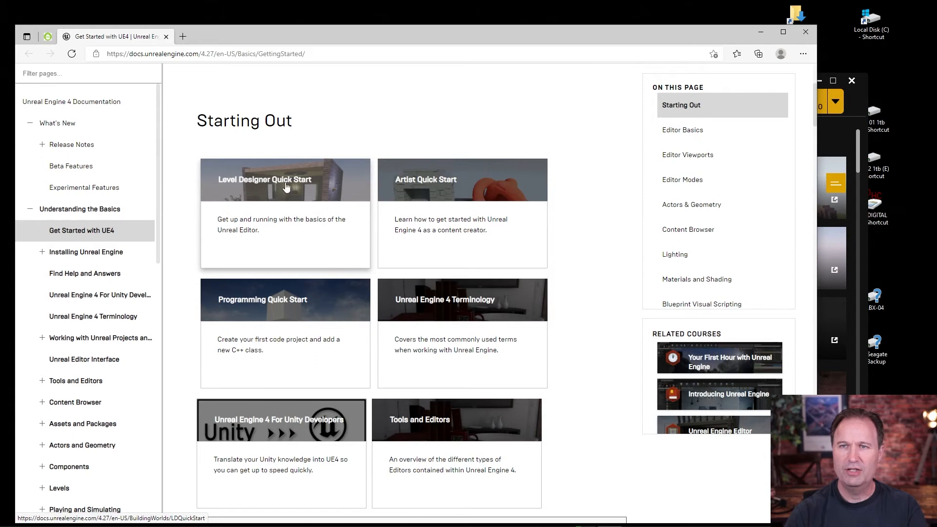
mouse_move(268, 195)
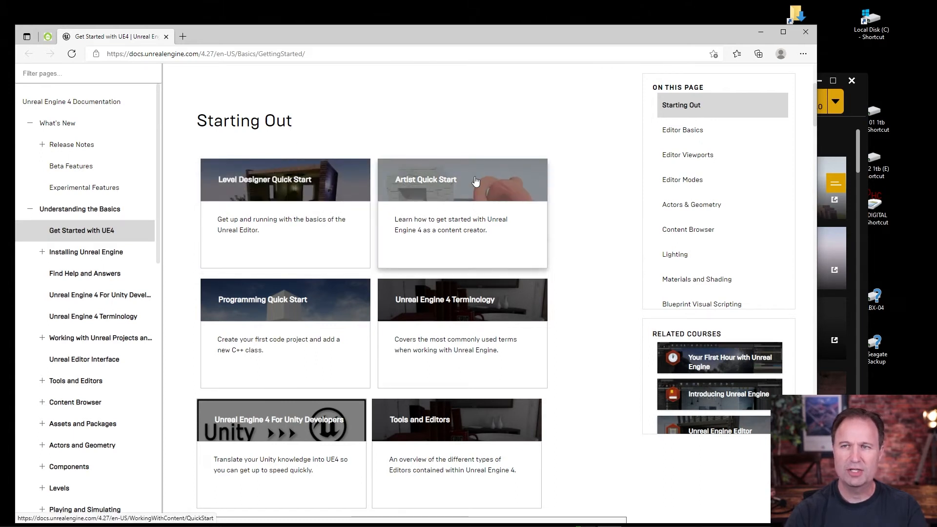
mouse_move(287, 304)
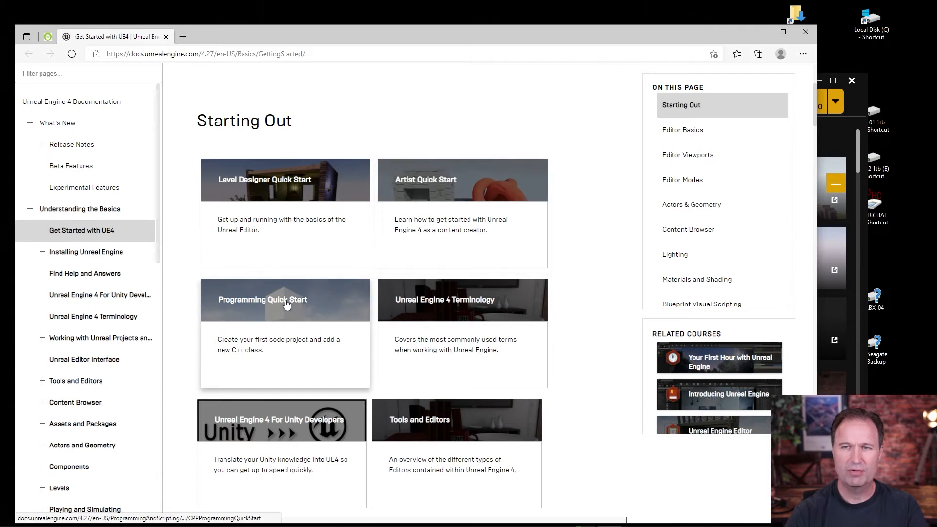
scroll(down, 3)
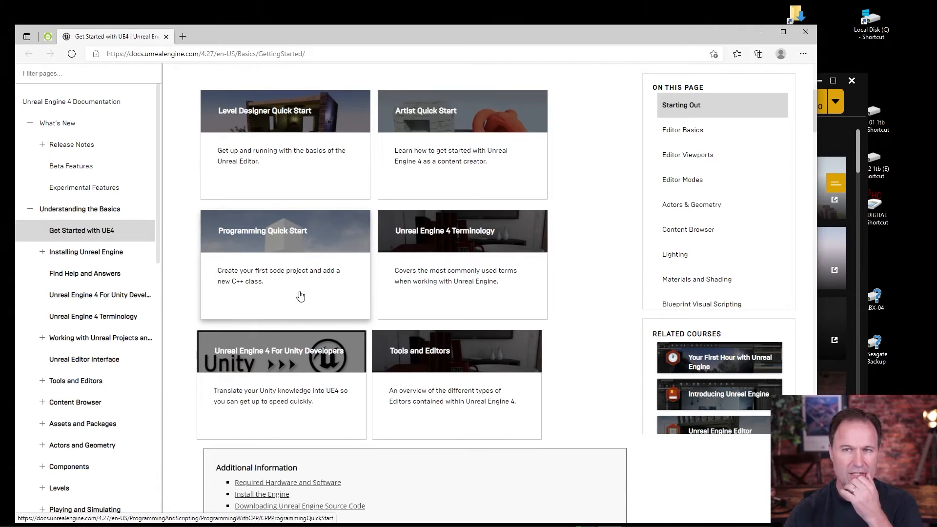
mouse_move(338, 297)
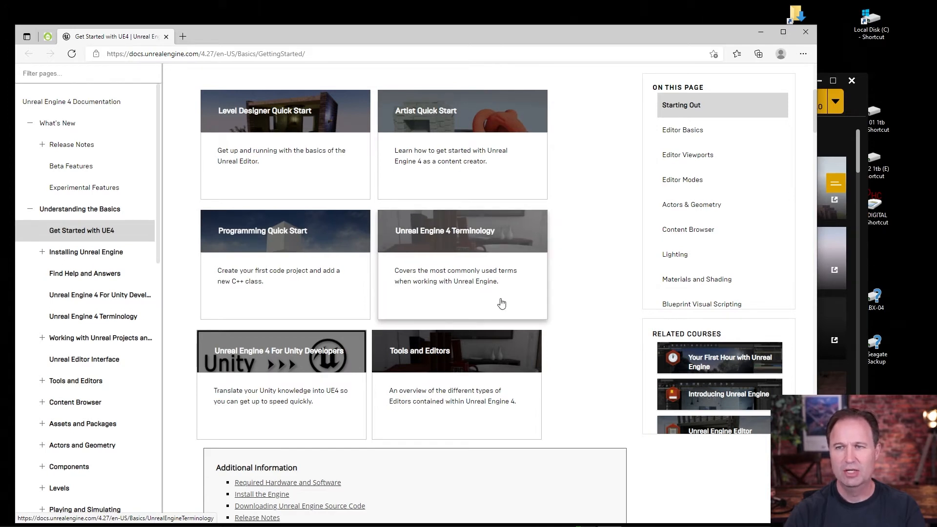
scroll(down, 3)
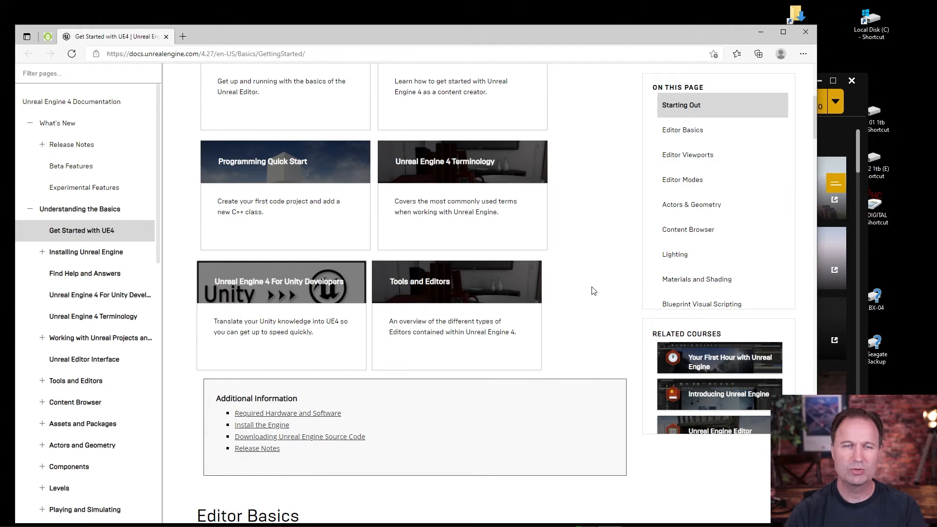
scroll(down, 3)
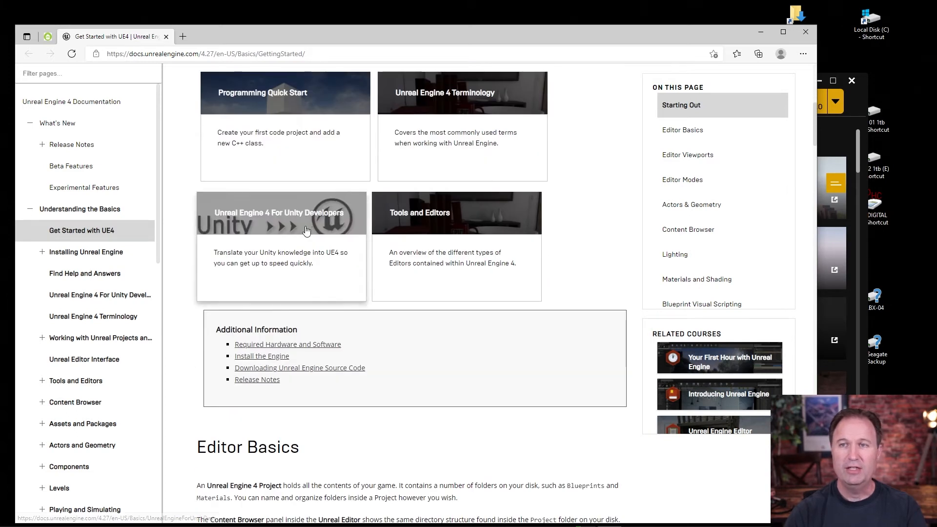
mouse_move(240, 214)
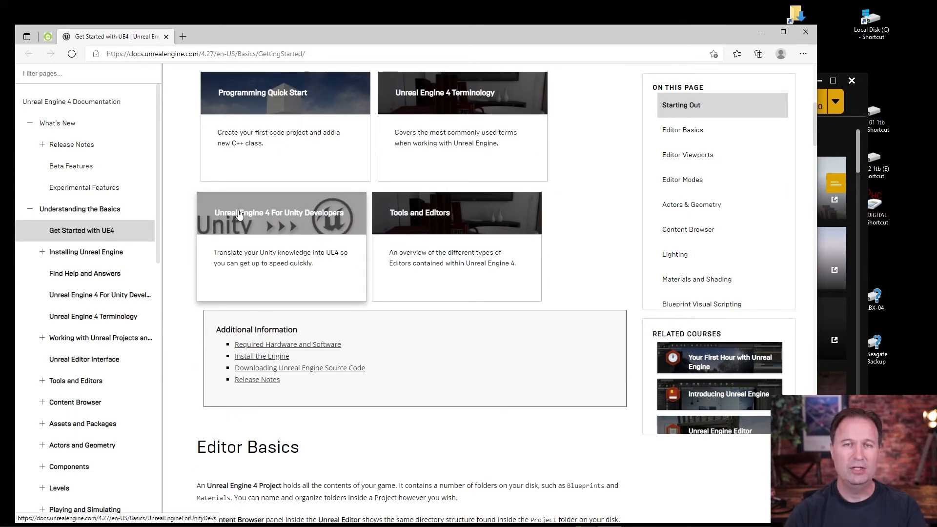
mouse_move(244, 262)
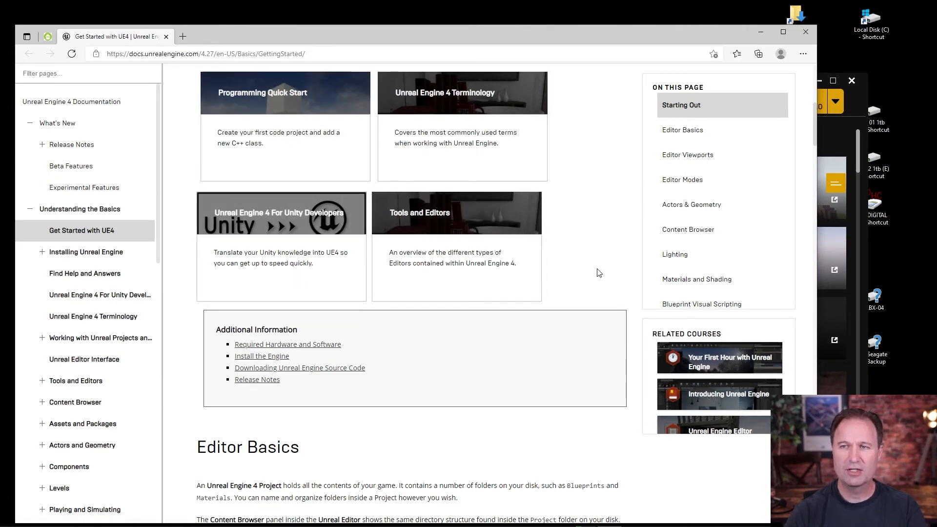
scroll(down, 3)
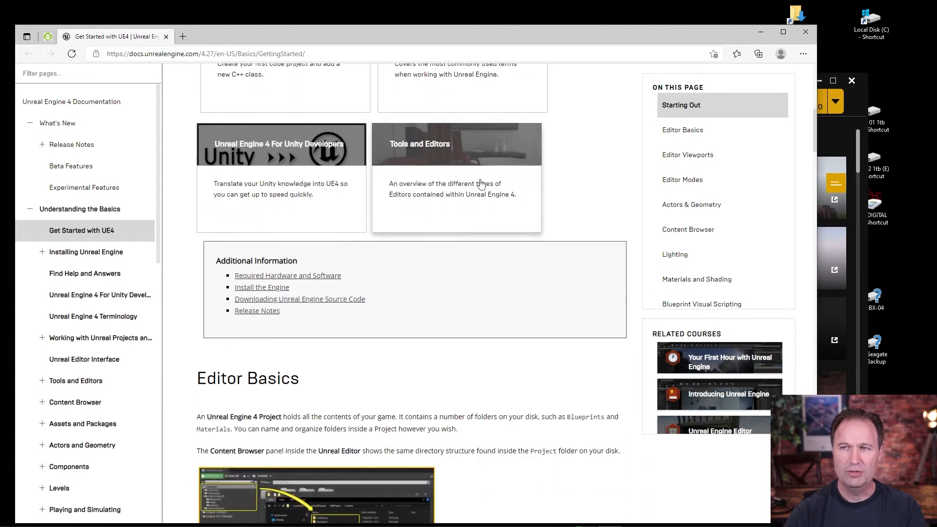
mouse_move(506, 286)
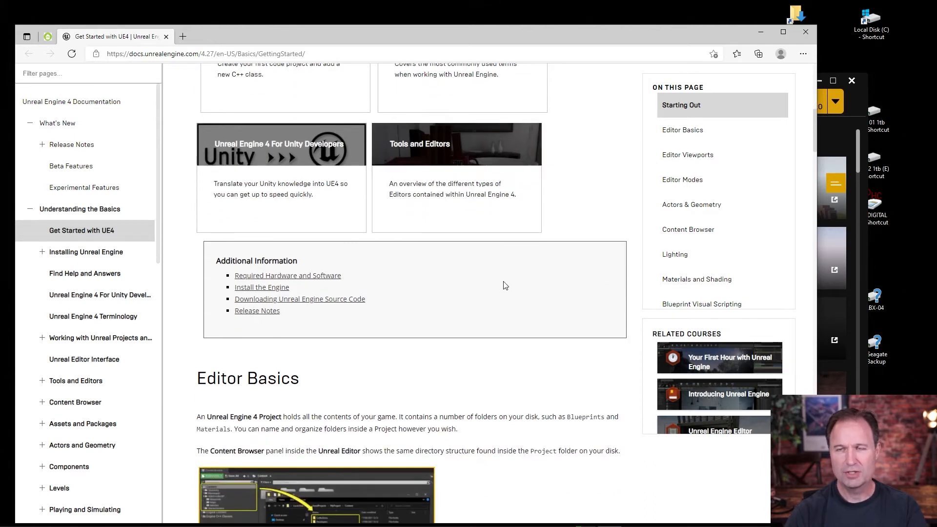
scroll(down, 3)
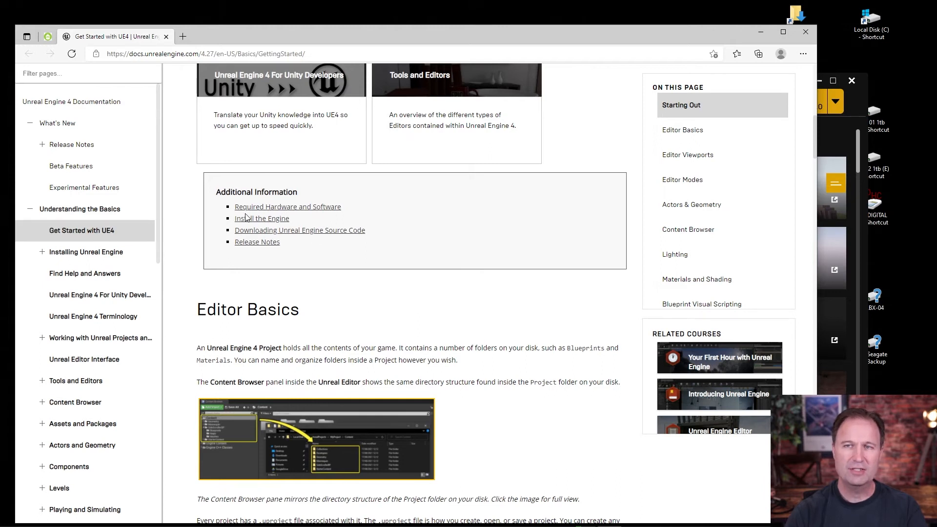
mouse_move(294, 248)
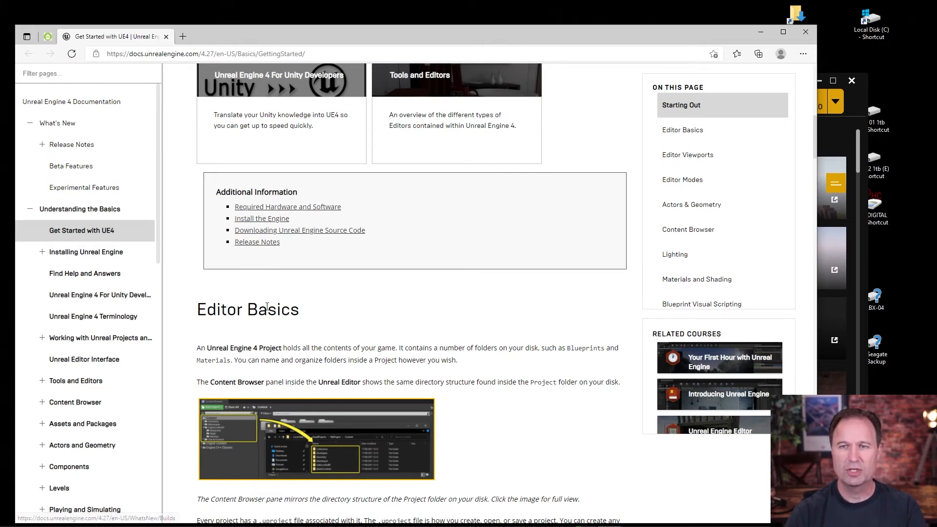
scroll(down, 3)
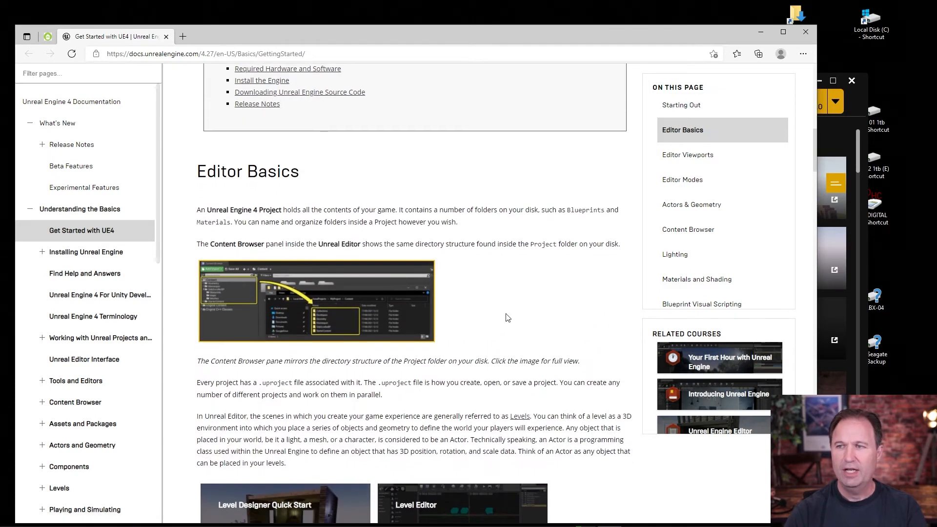
mouse_move(694, 119)
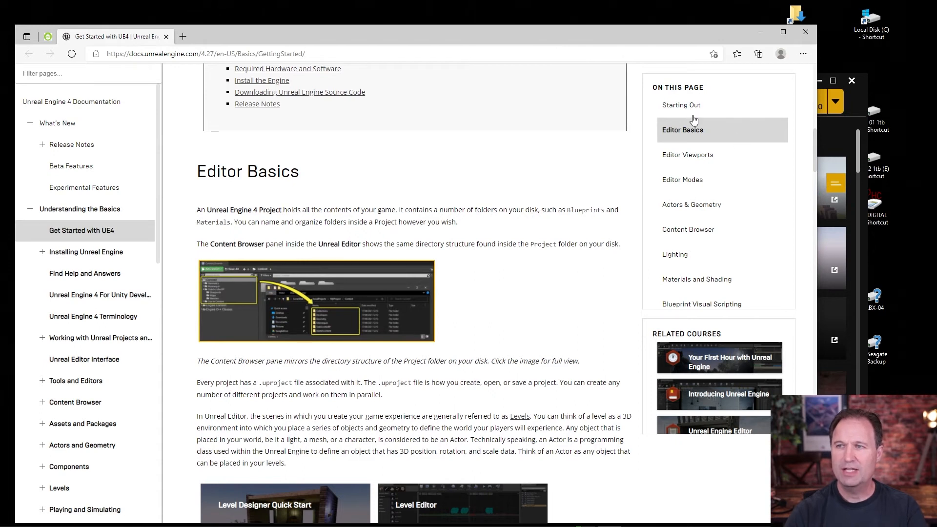
mouse_move(678, 202)
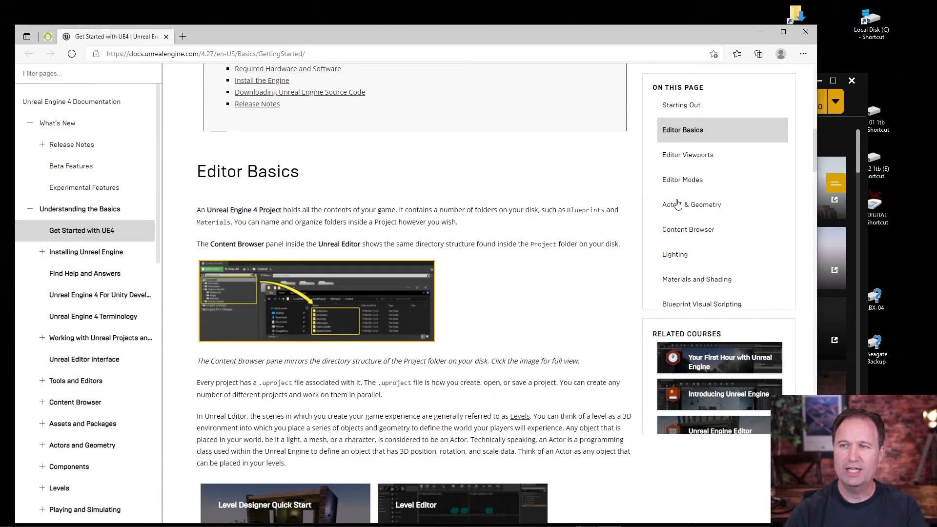
mouse_move(699, 298)
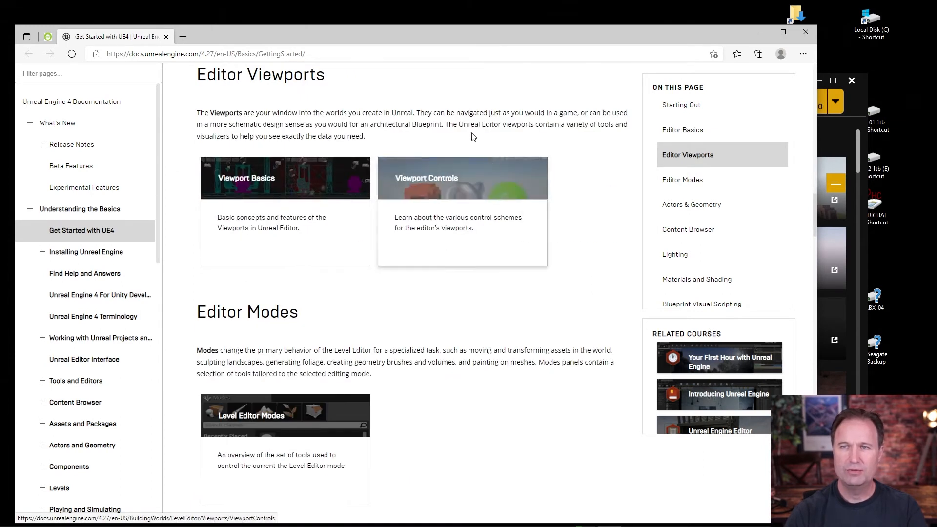
scroll(down, 3)
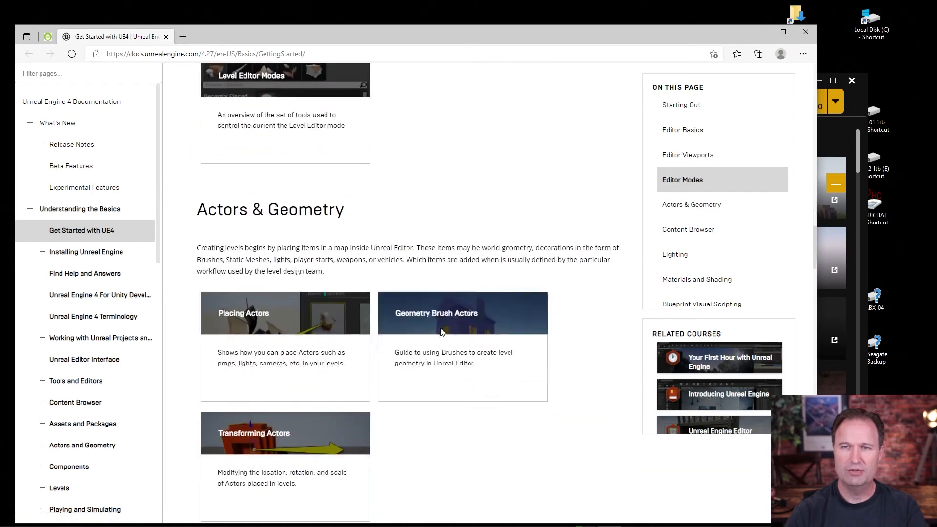
scroll(down, 3)
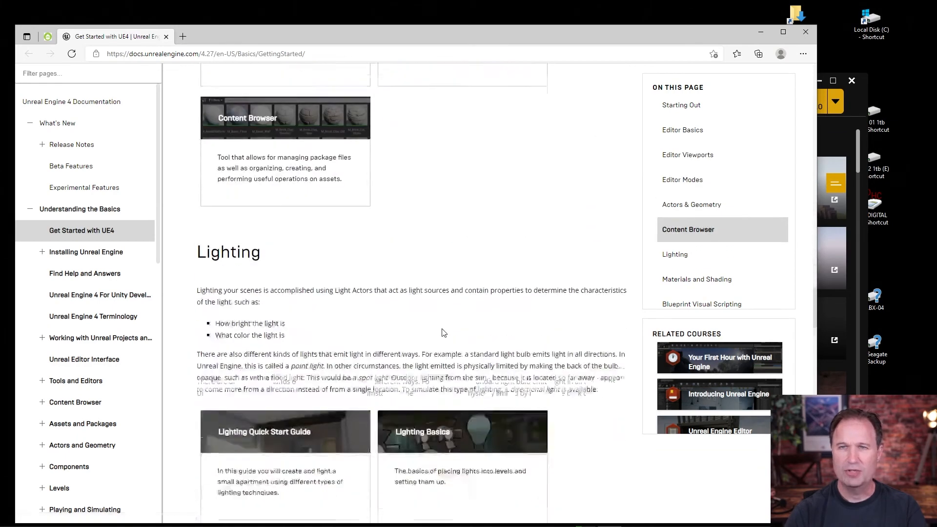
scroll(down, 3)
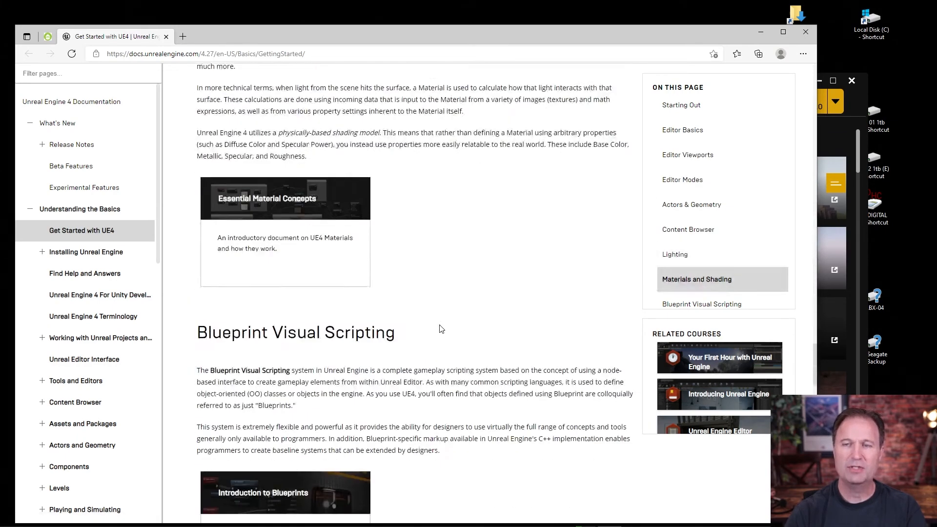
scroll(down, 3)
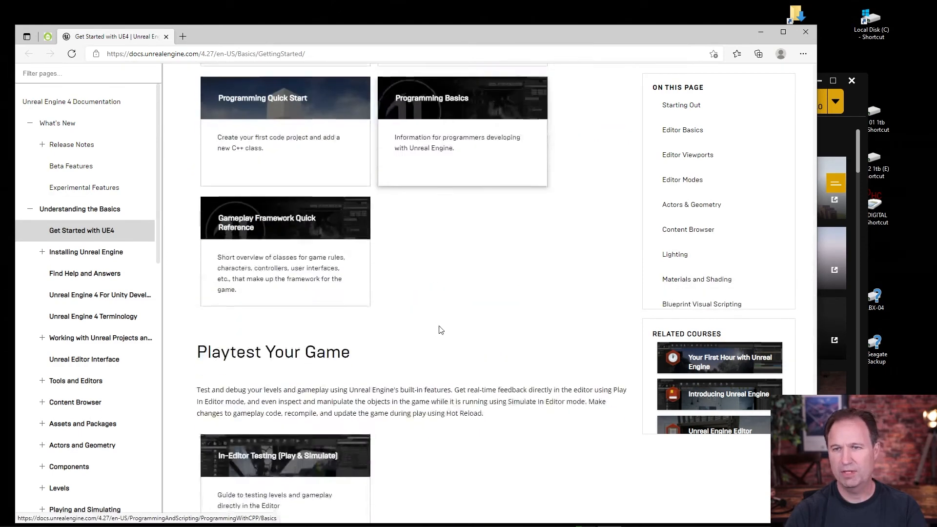
scroll(down, 3)
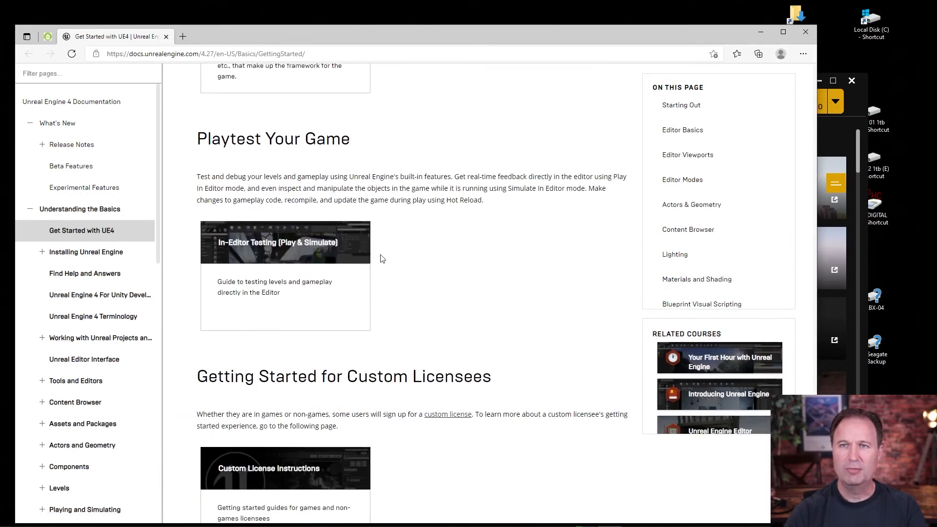
scroll(down, 3)
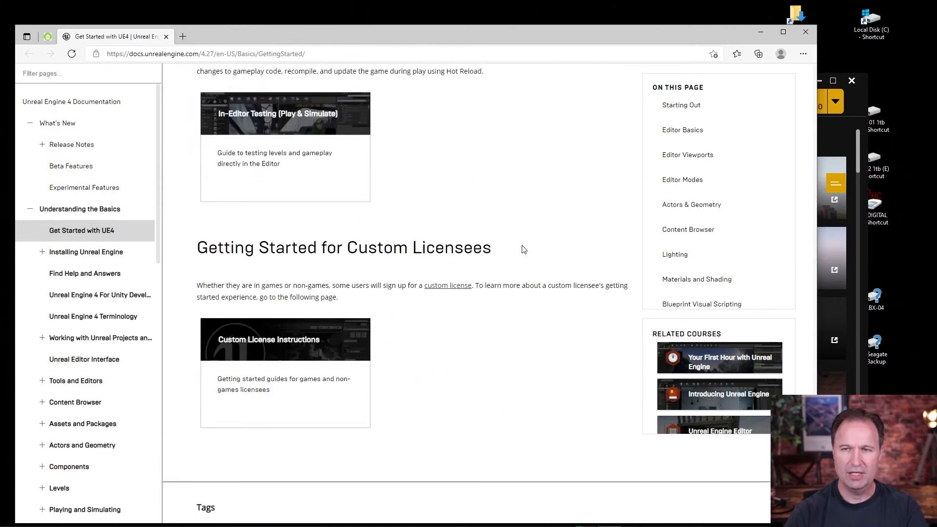
scroll(down, 3)
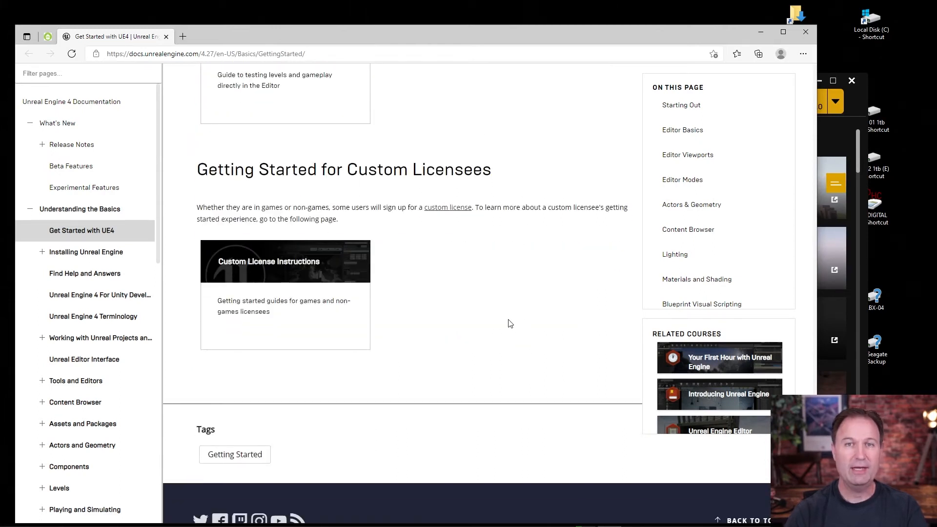
scroll(down, 3)
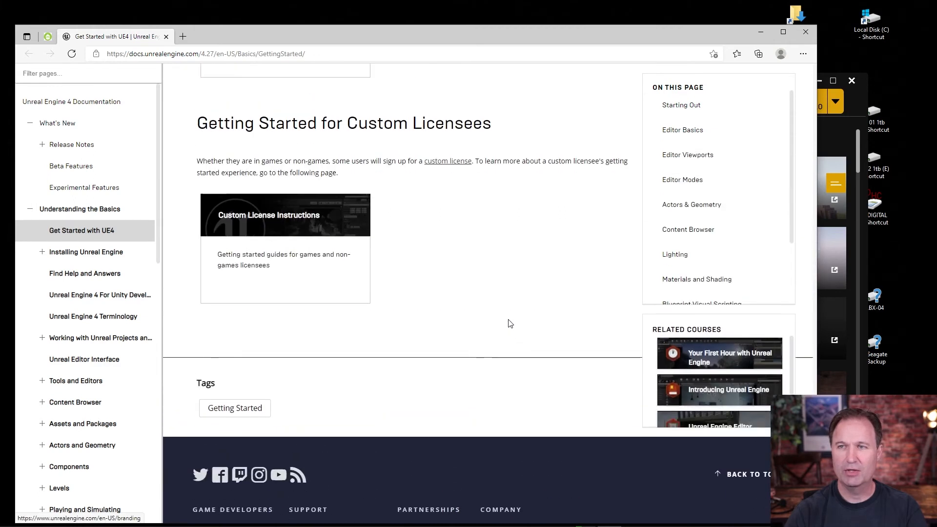
scroll(up, 3)
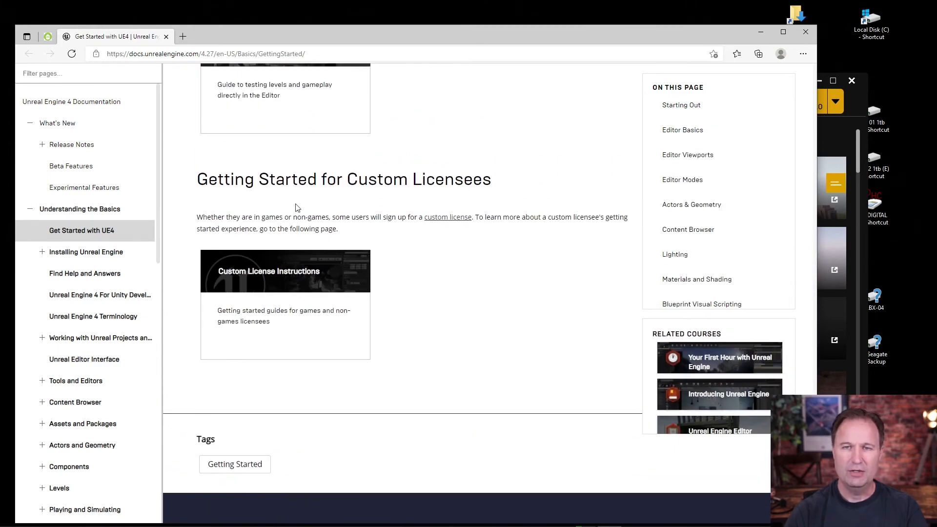
mouse_move(56, 108)
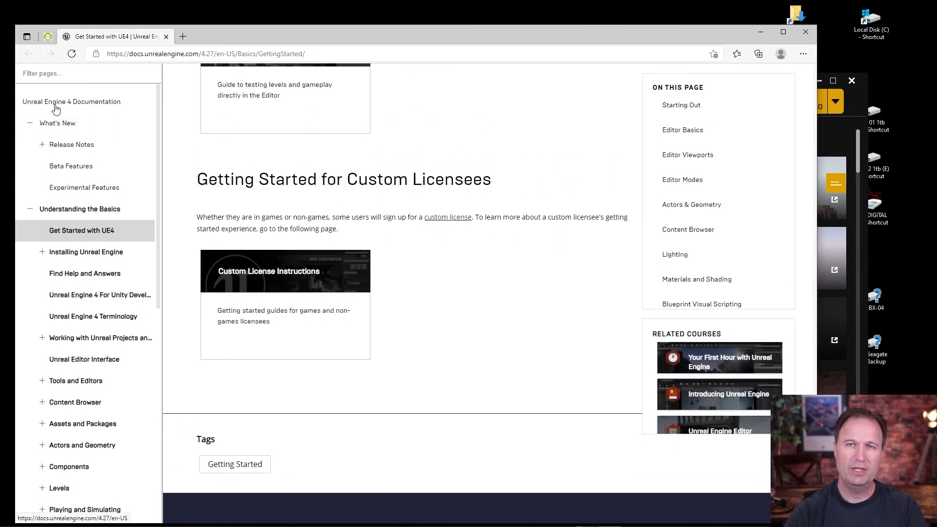
scroll(down, 3)
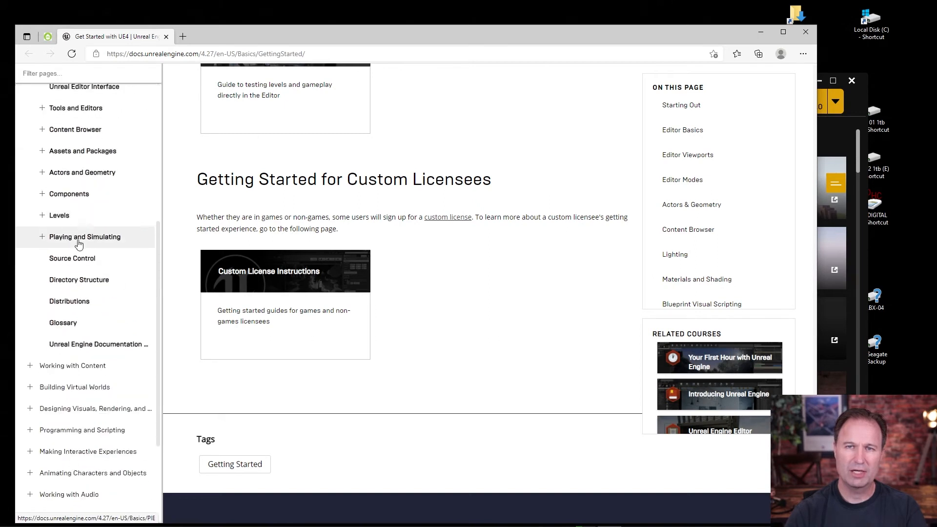
scroll(down, 3)
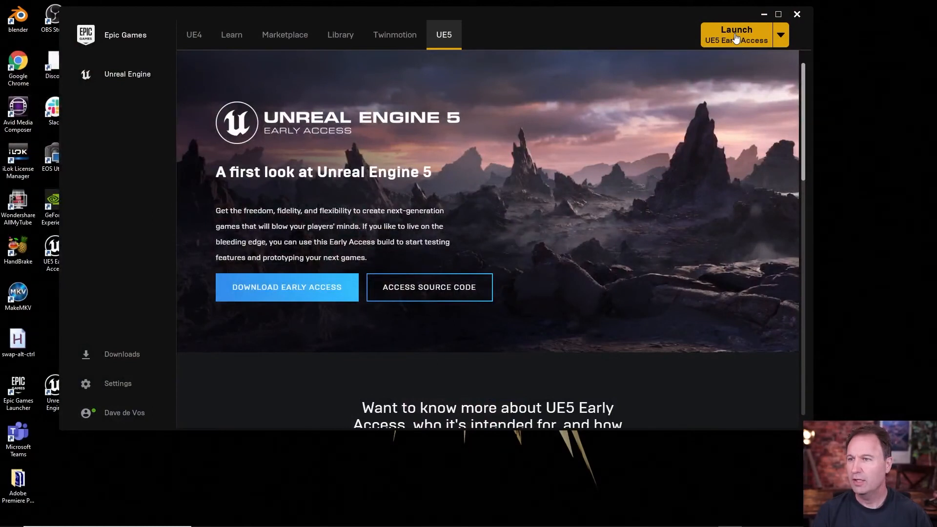
Launch UE5 Early Access from the UE5 tab's top-right button
click(736, 34)
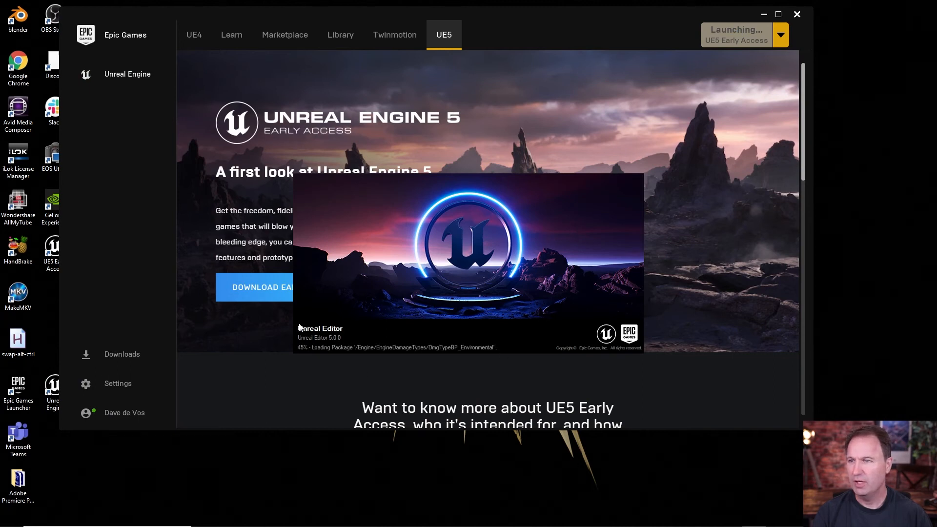
mouse_move(335, 323)
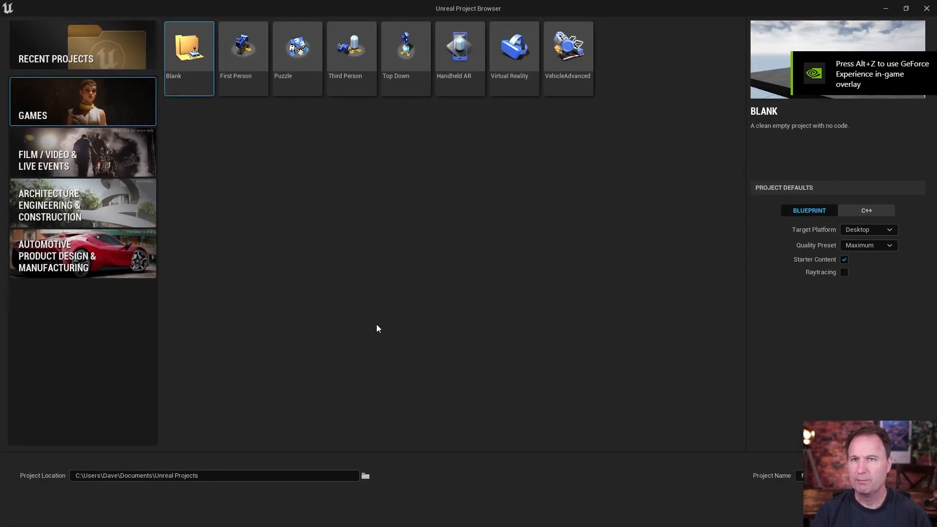
mouse_move(583, 157)
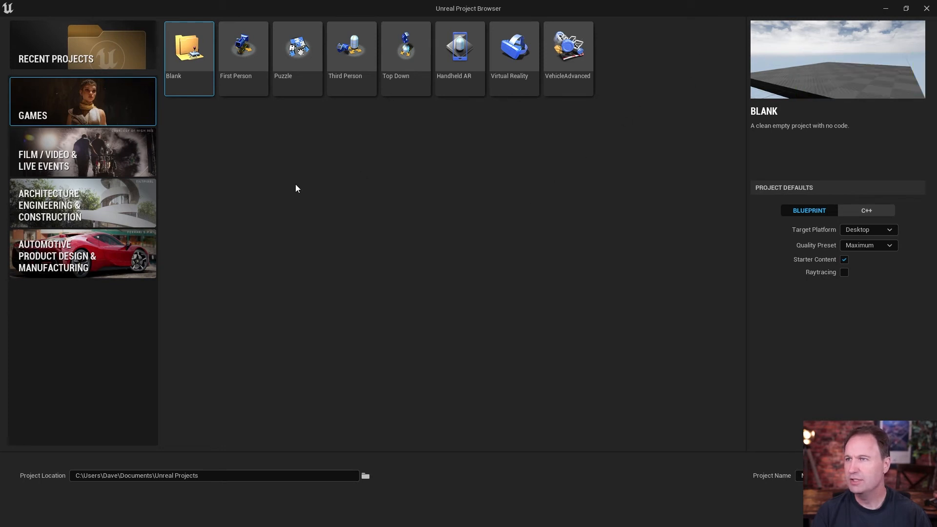
mouse_move(346, 258)
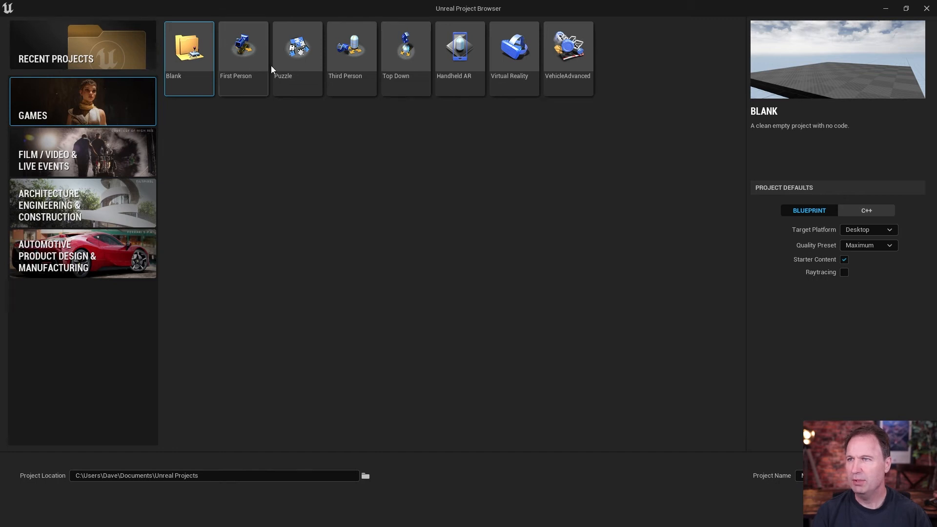
mouse_move(99, 45)
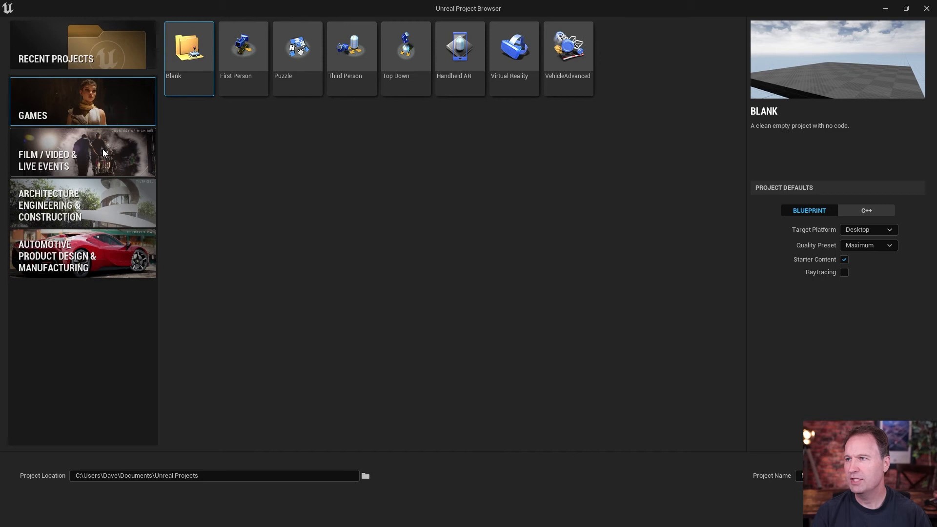
mouse_move(94, 205)
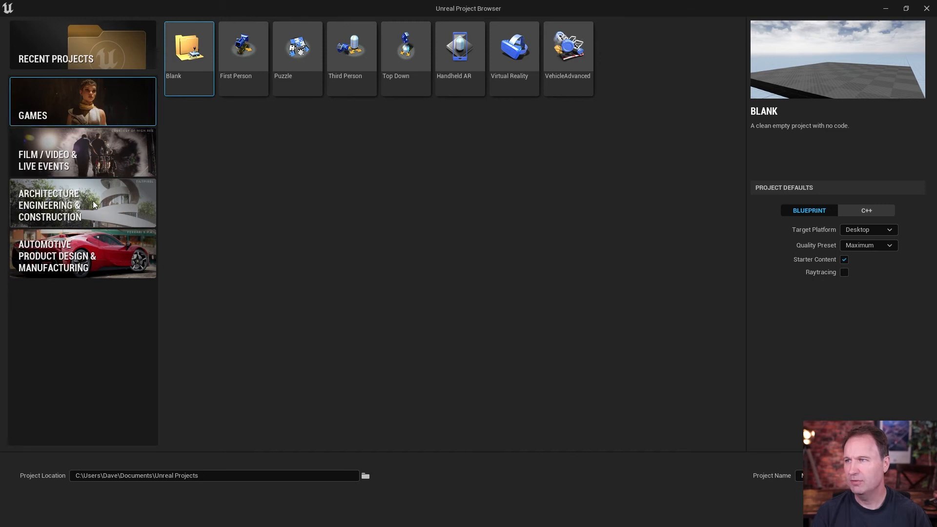
mouse_move(281, 227)
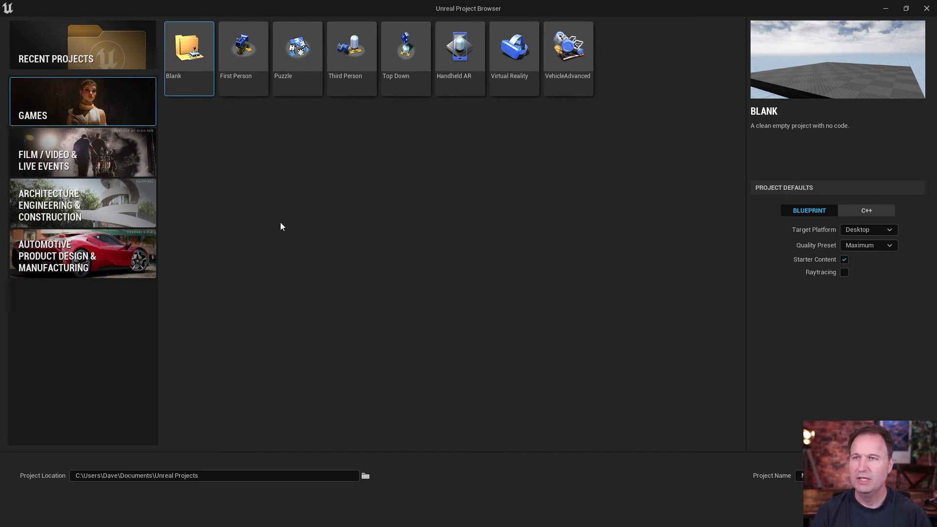
mouse_move(452, 183)
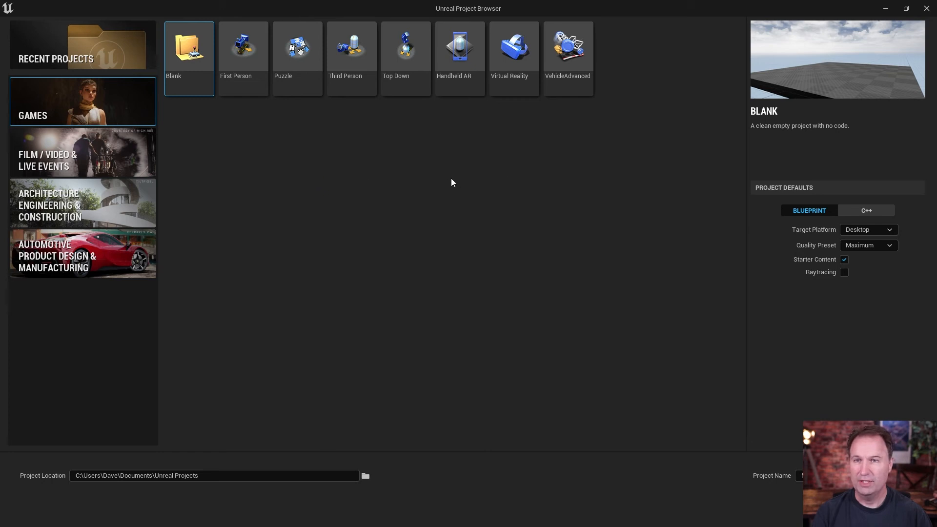
mouse_move(808, 177)
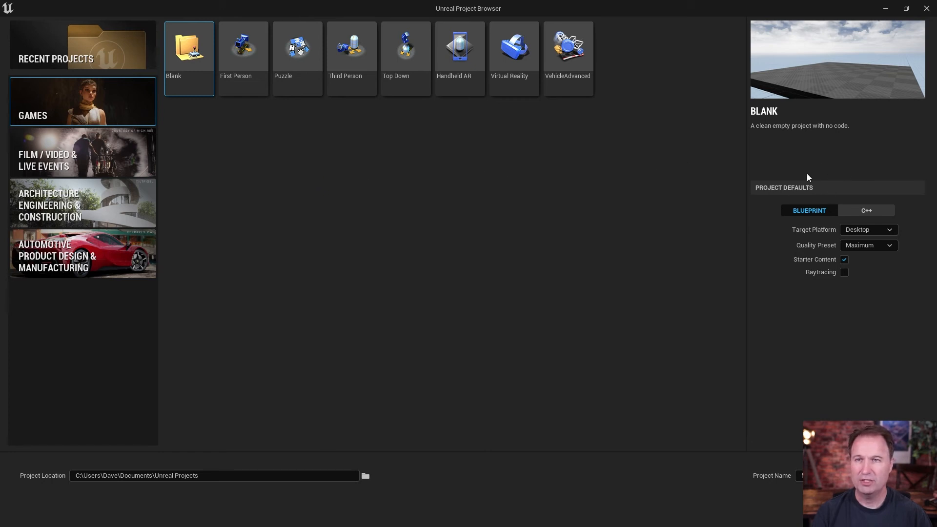
mouse_move(801, 217)
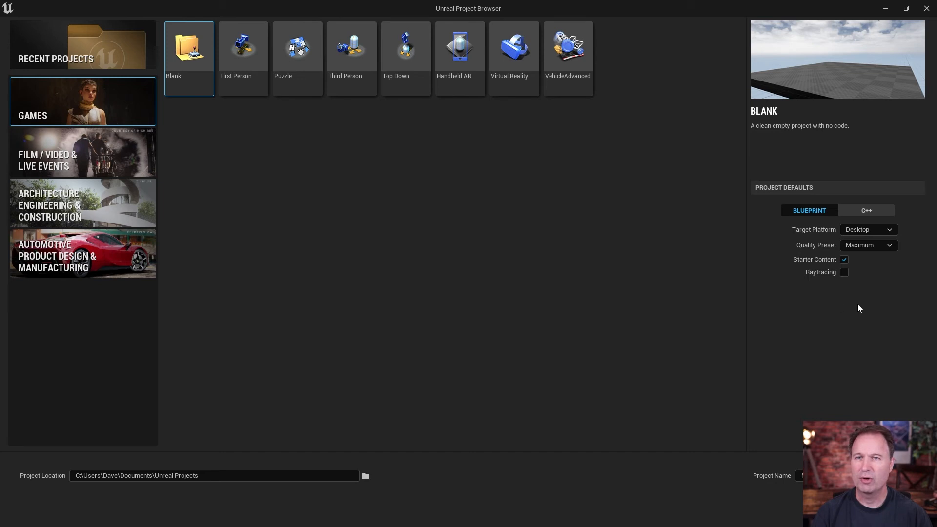
mouse_move(868, 213)
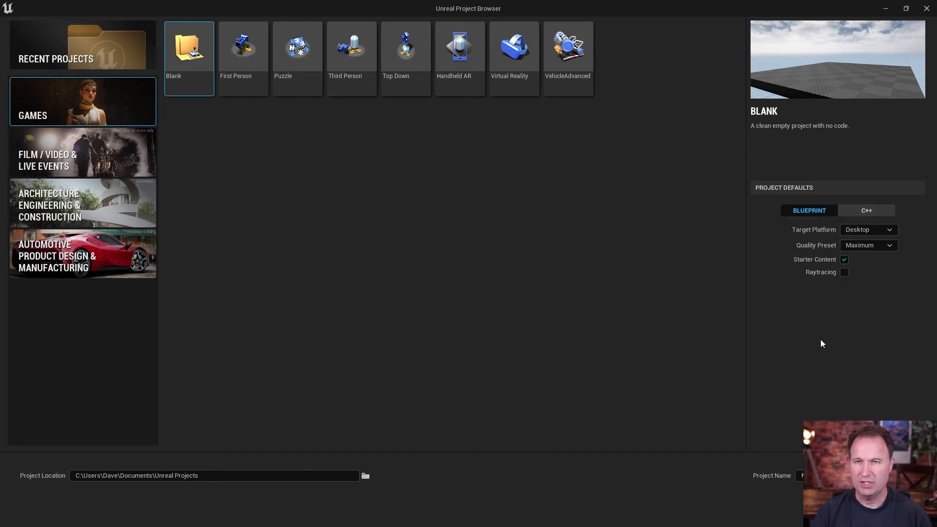
mouse_move(472, 443)
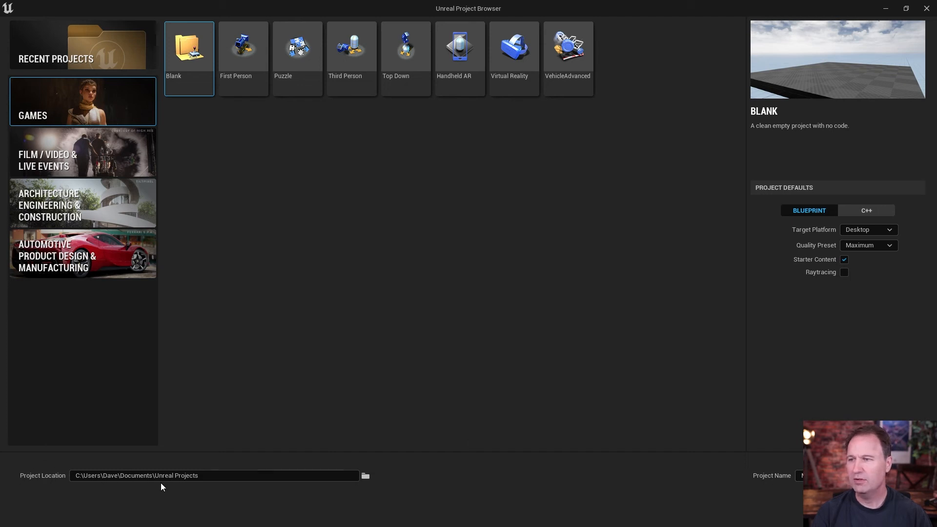
mouse_move(555, 341)
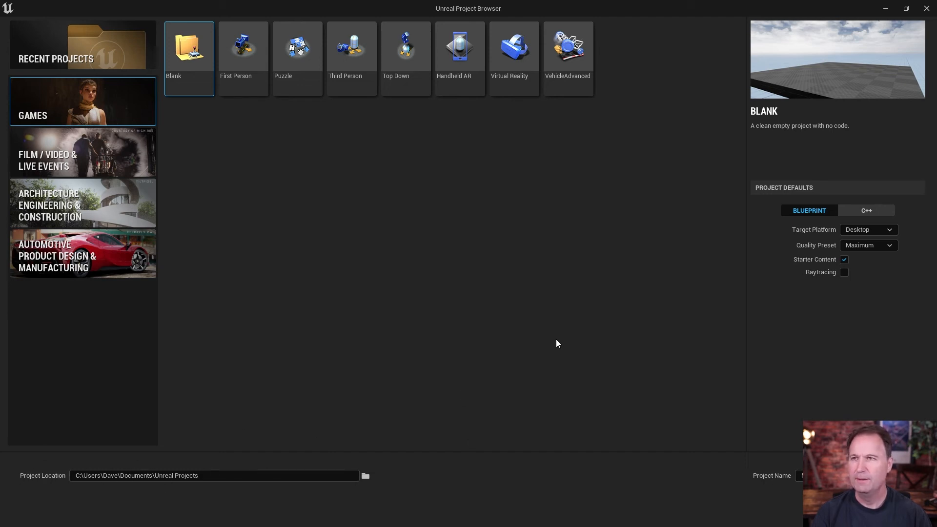
mouse_move(541, 336)
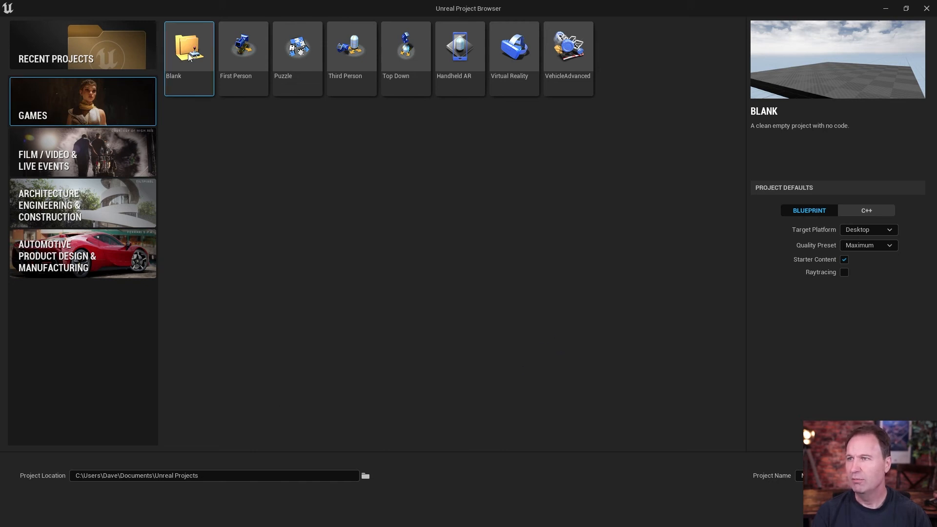
mouse_move(576, 375)
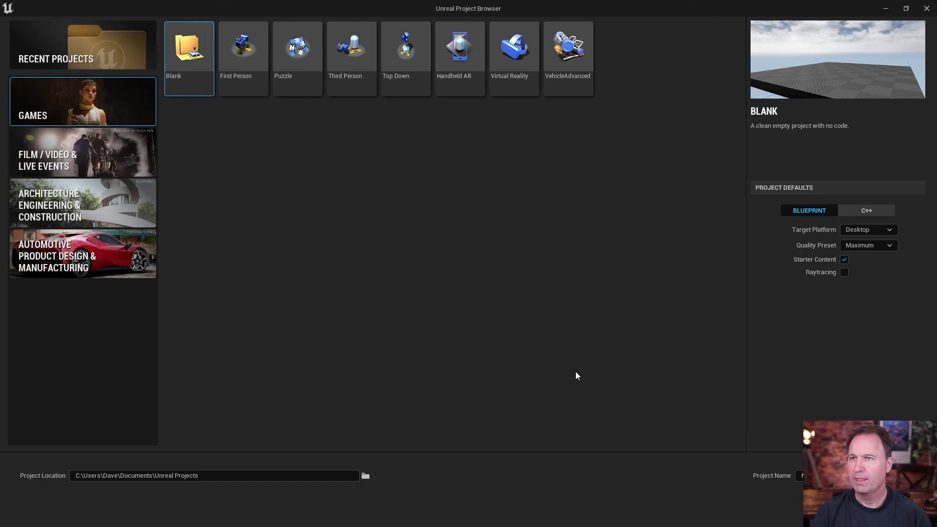
mouse_move(469, 160)
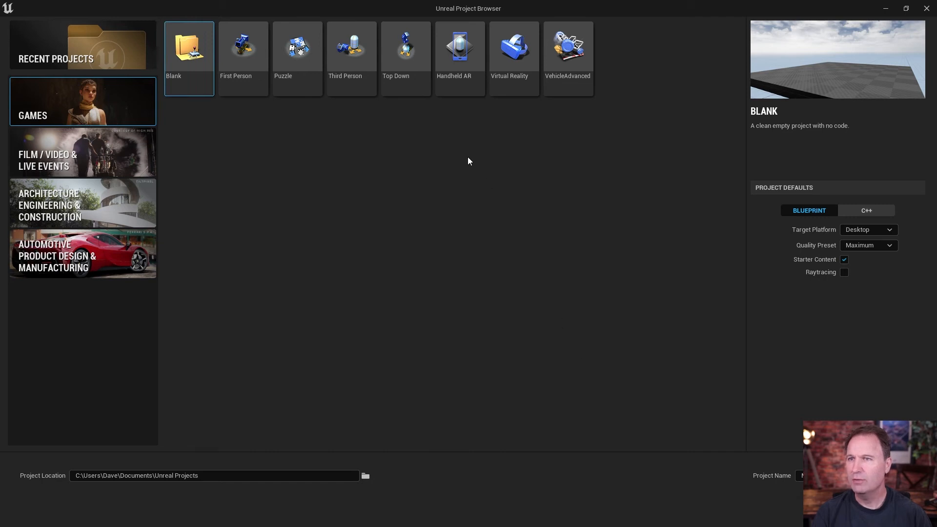
mouse_move(354, 50)
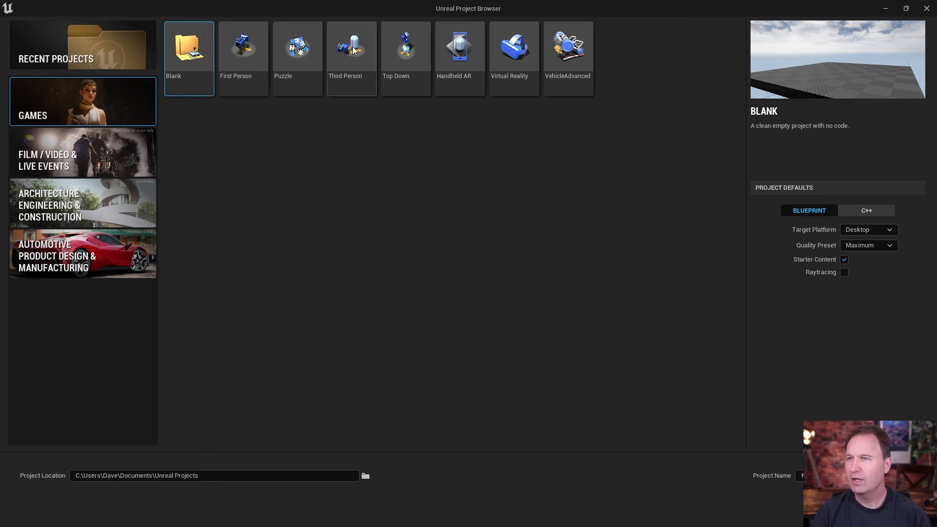
click(351, 49)
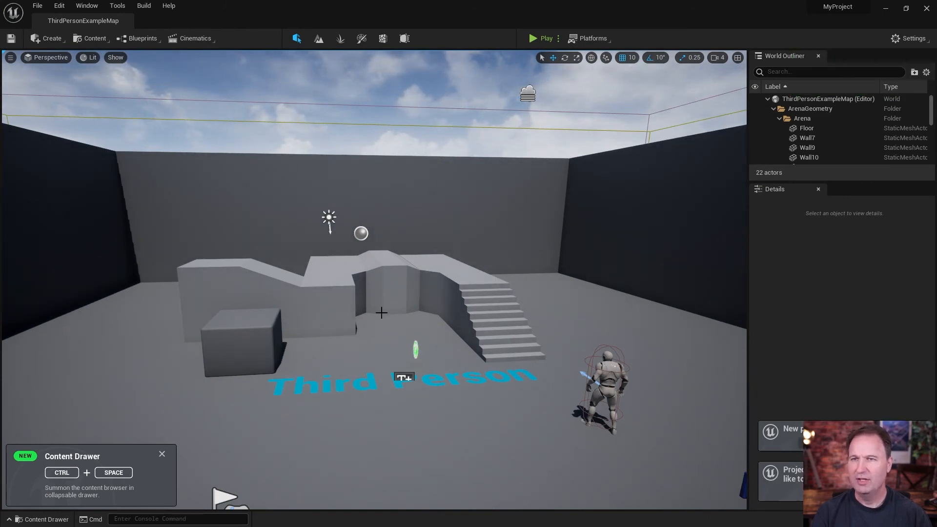
mouse_move(562, 198)
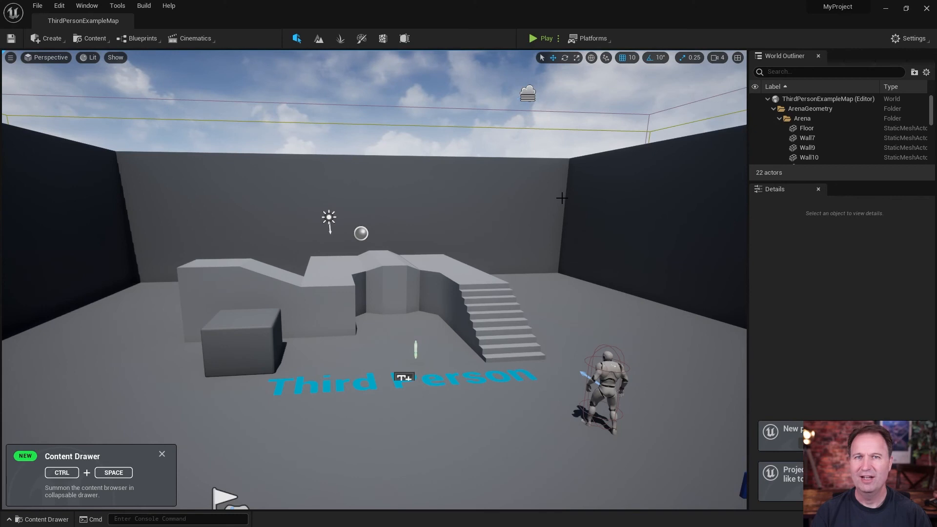
mouse_move(532, 40)
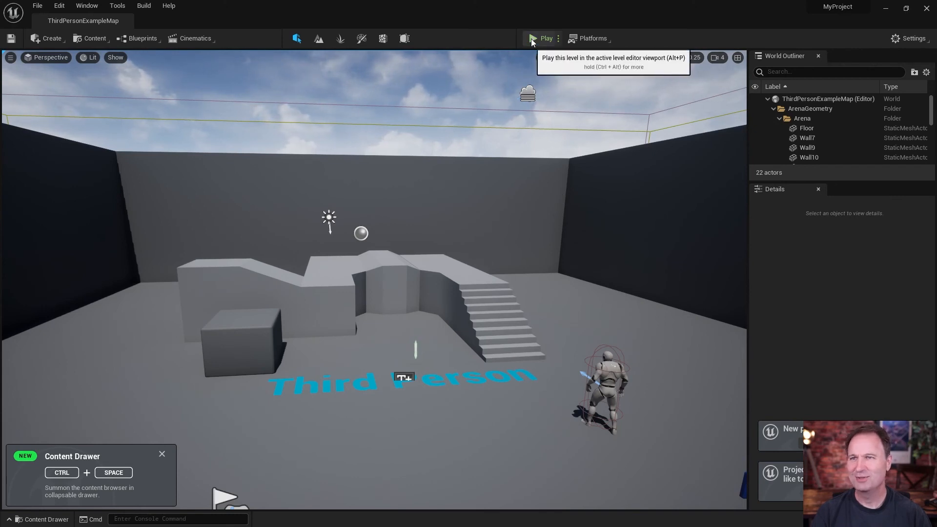
Start a Play-in-Editor session of the Third Person example map
click(534, 38)
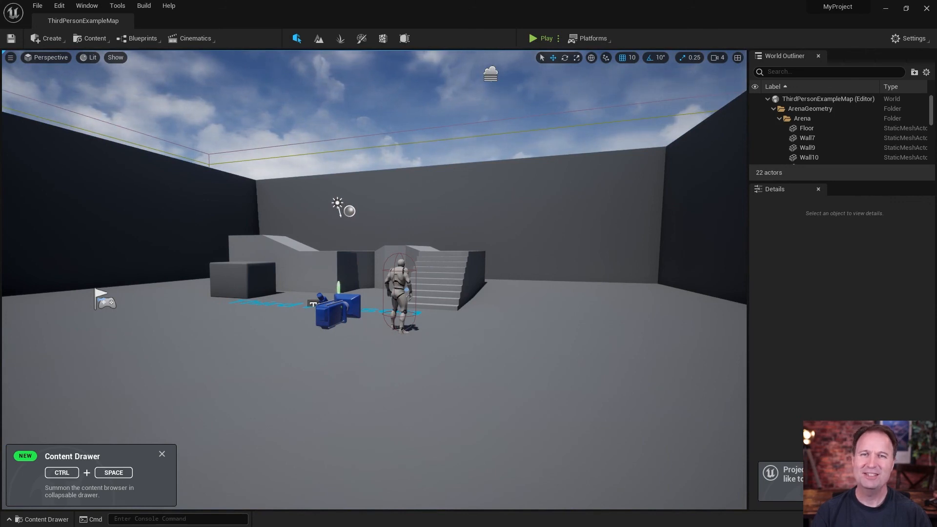
mouse_move(722, 265)
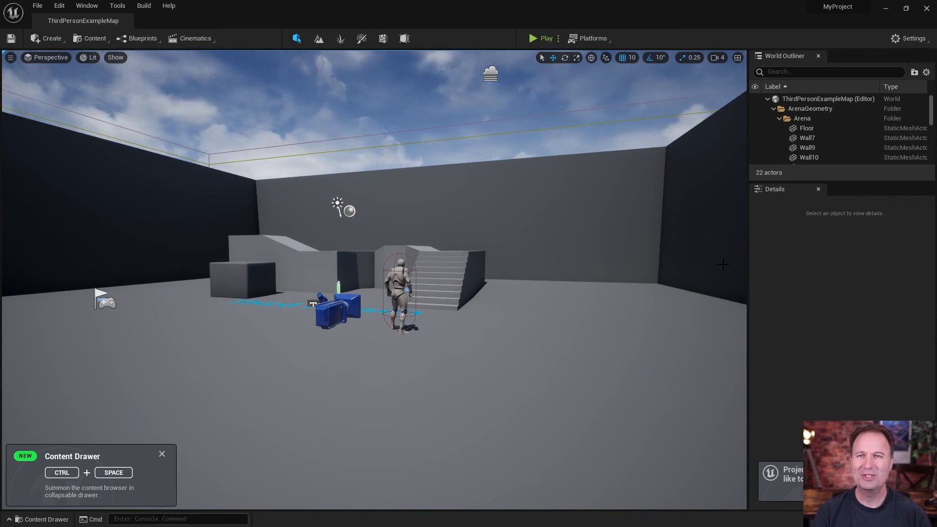